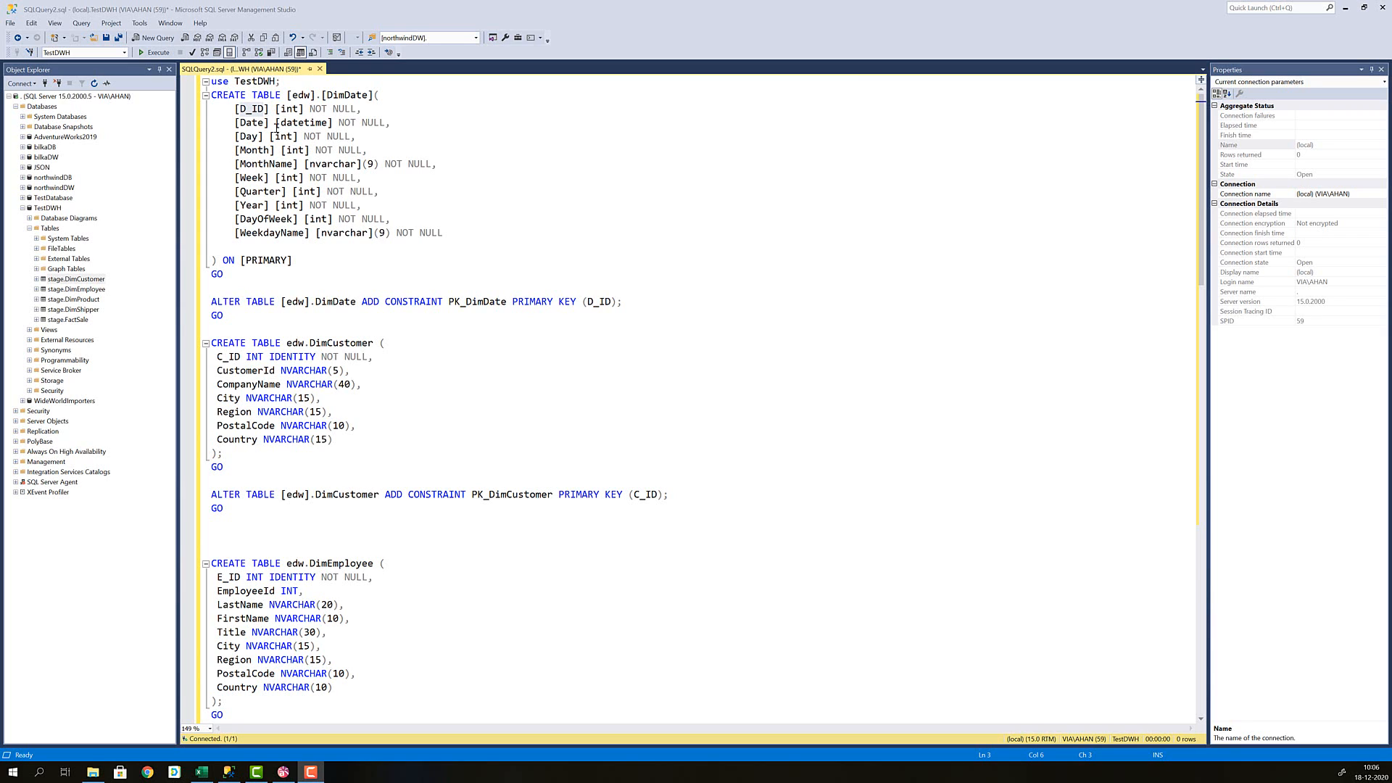
mouse_move(385, 302)
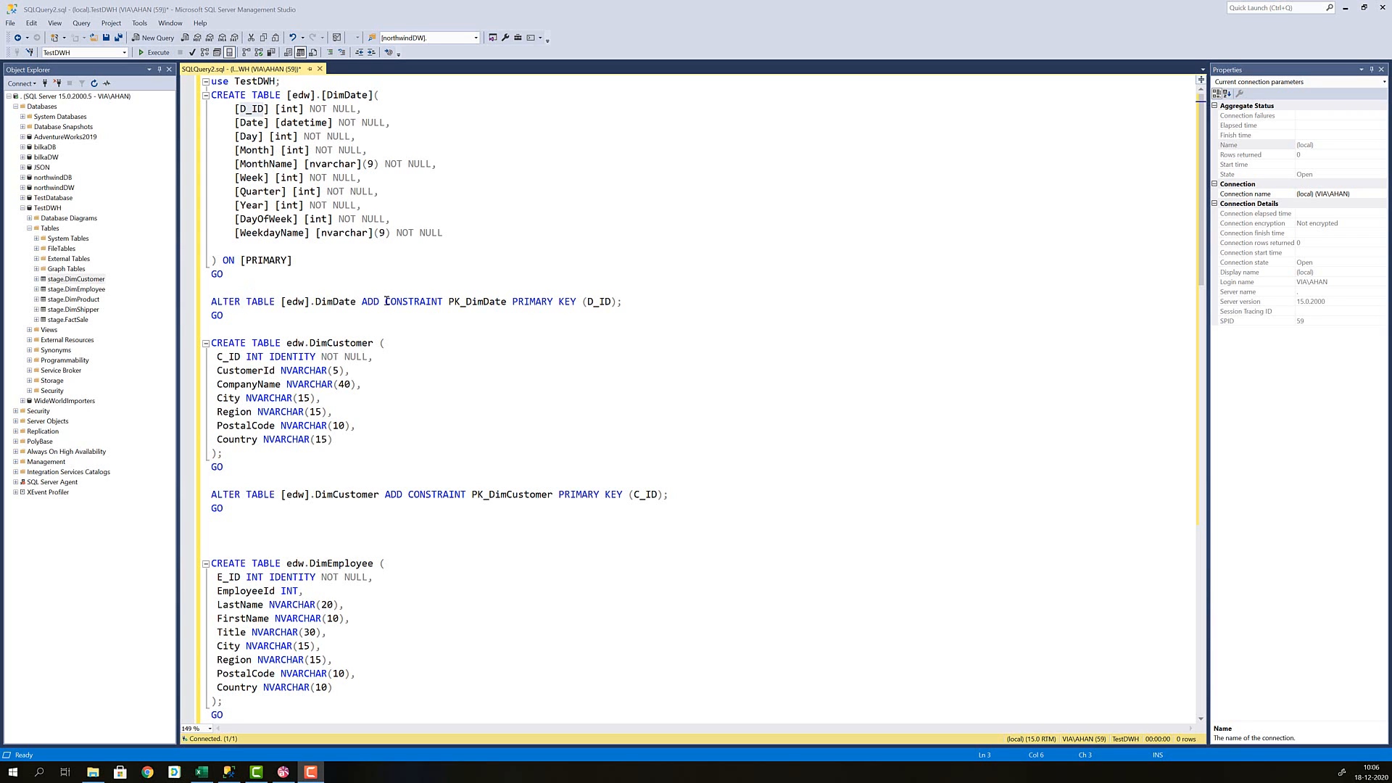
mouse_move(532, 302)
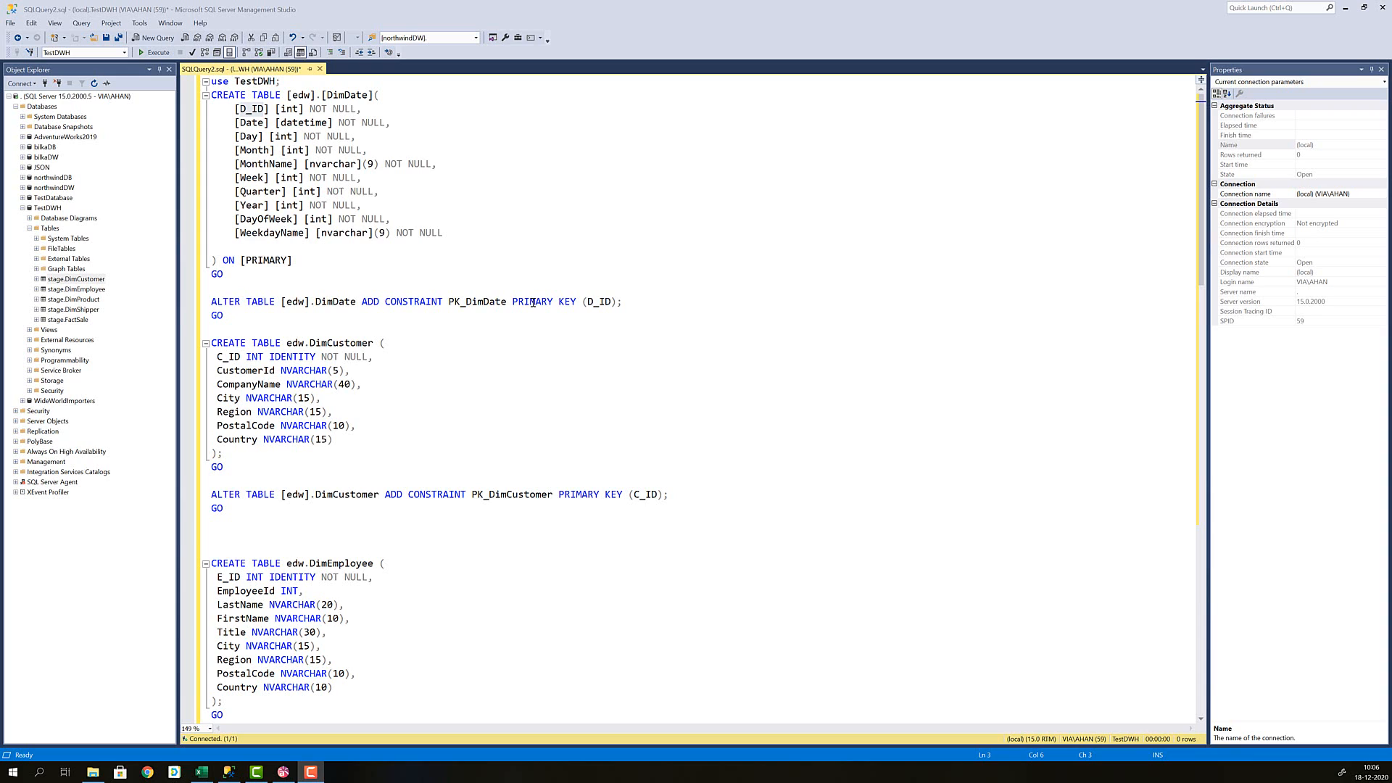
mouse_move(476, 301)
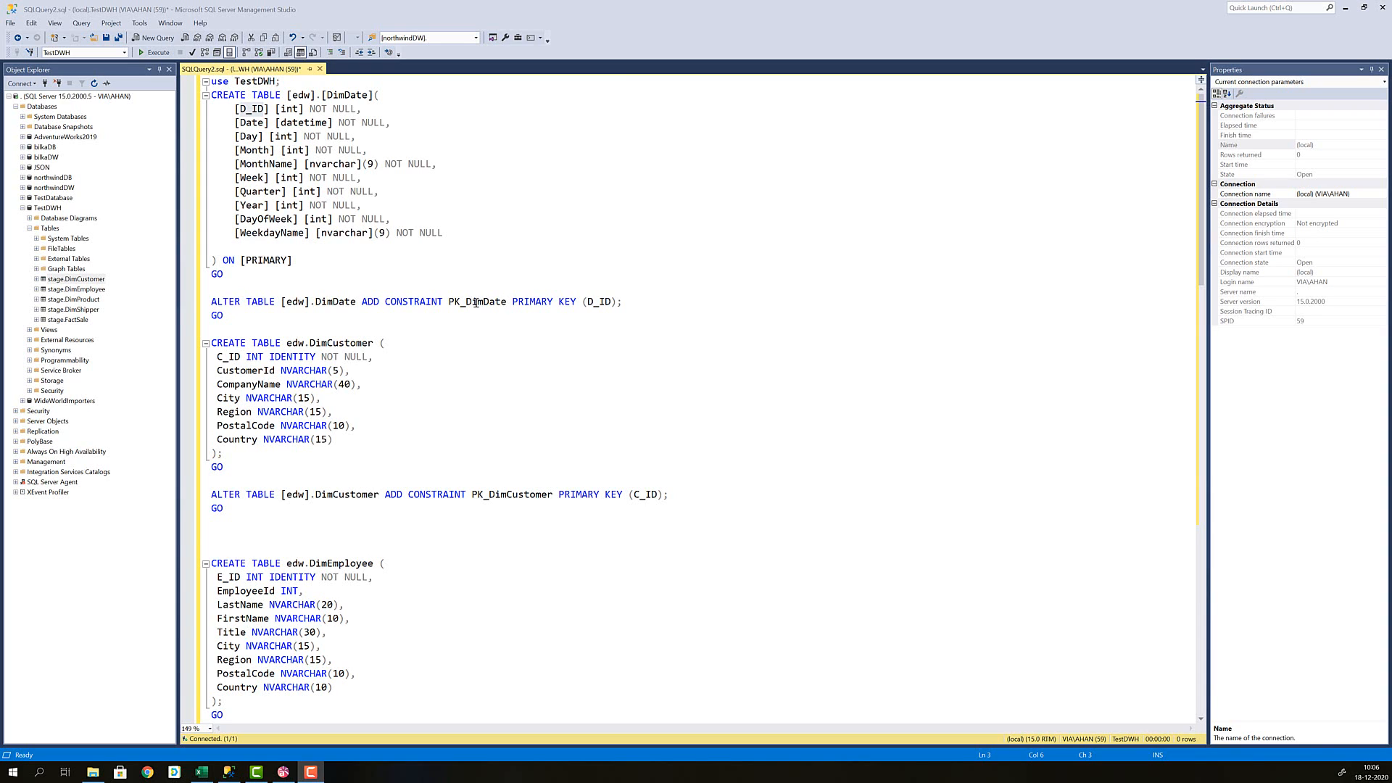
mouse_move(390, 335)
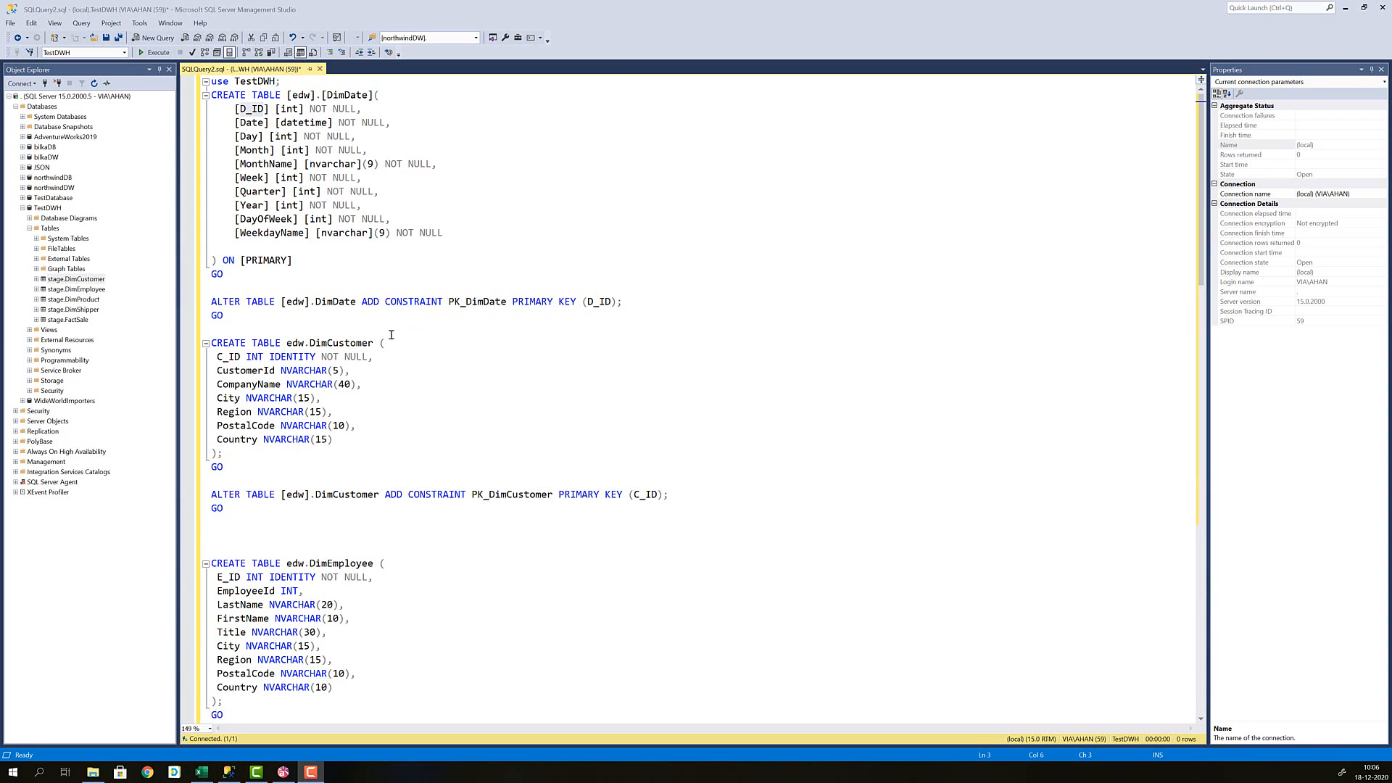
mouse_move(264, 345)
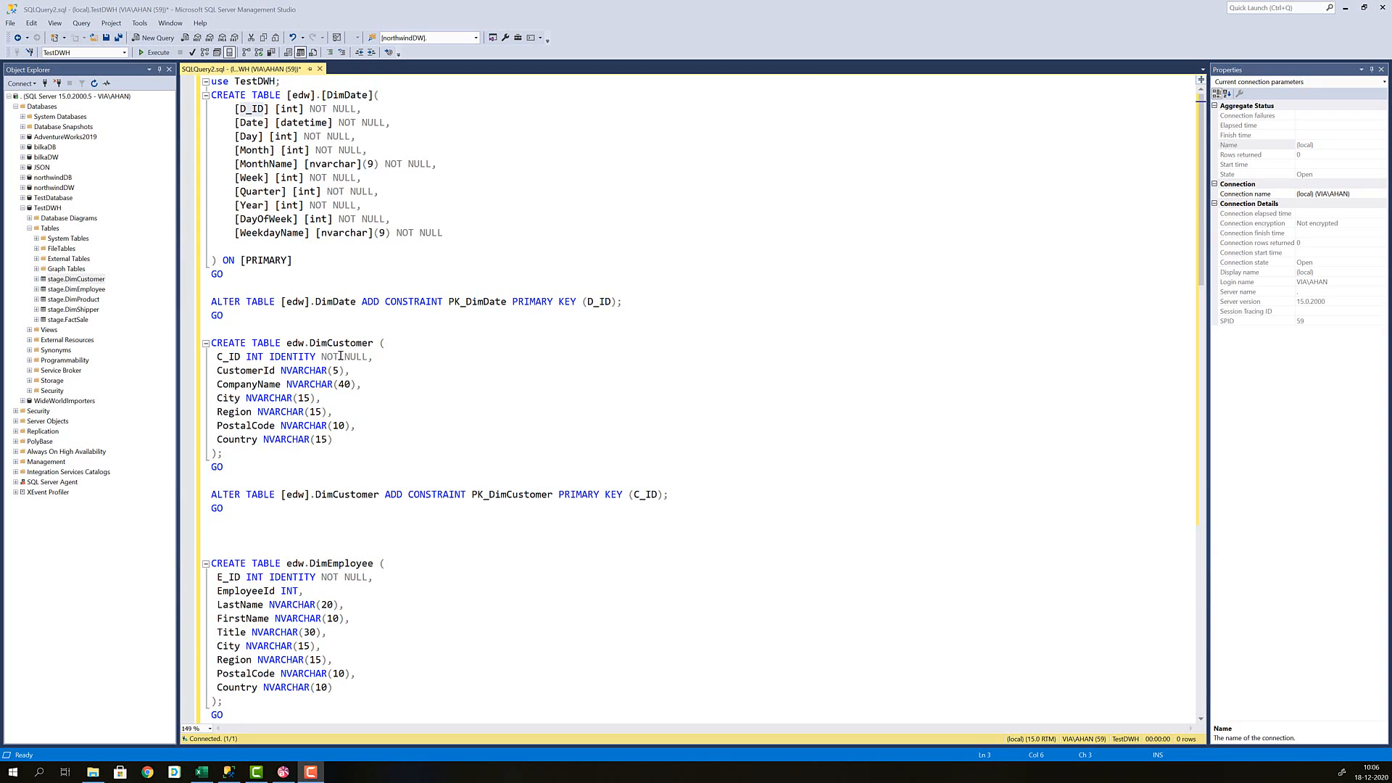
mouse_move(229, 497)
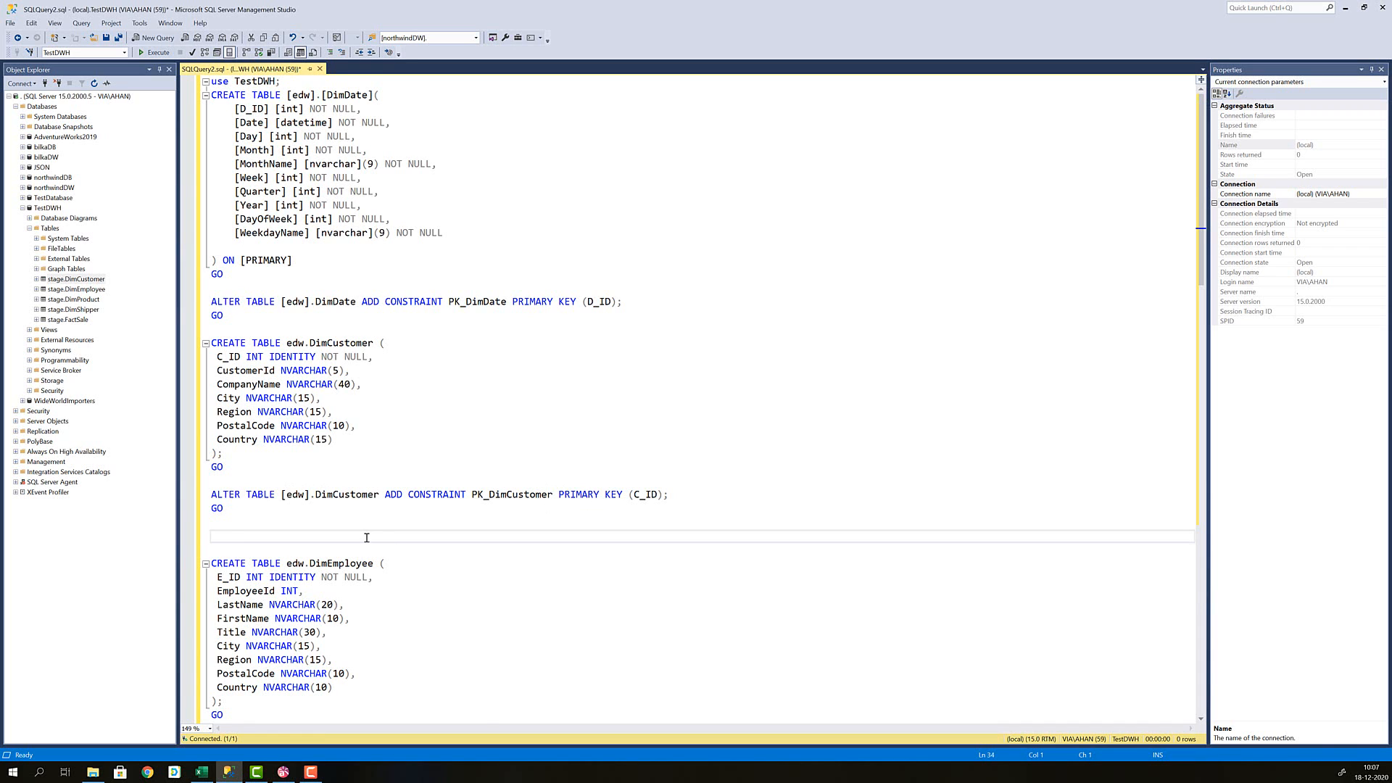
Scroll through the DimDate creation script to review its 100-year population loop.
scroll(down, 3)
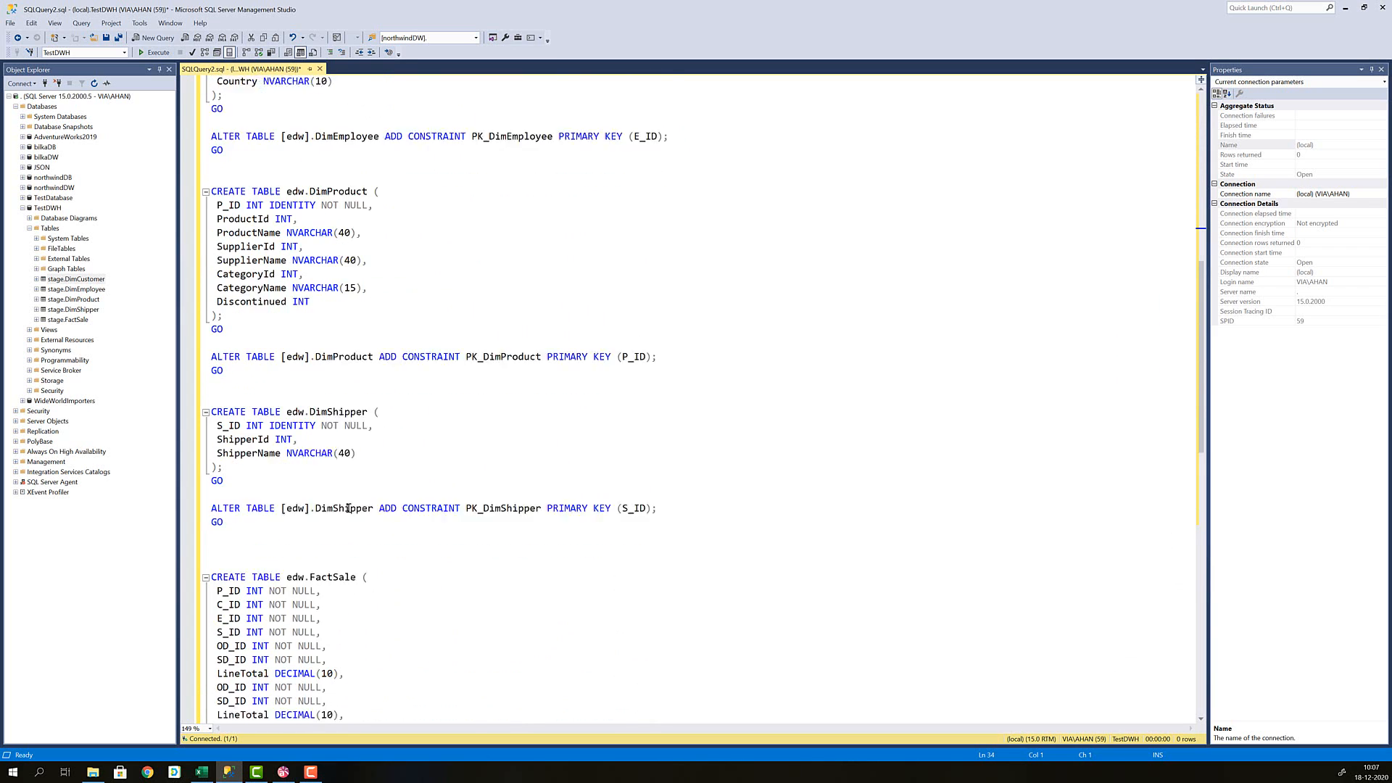
scroll(down, 3)
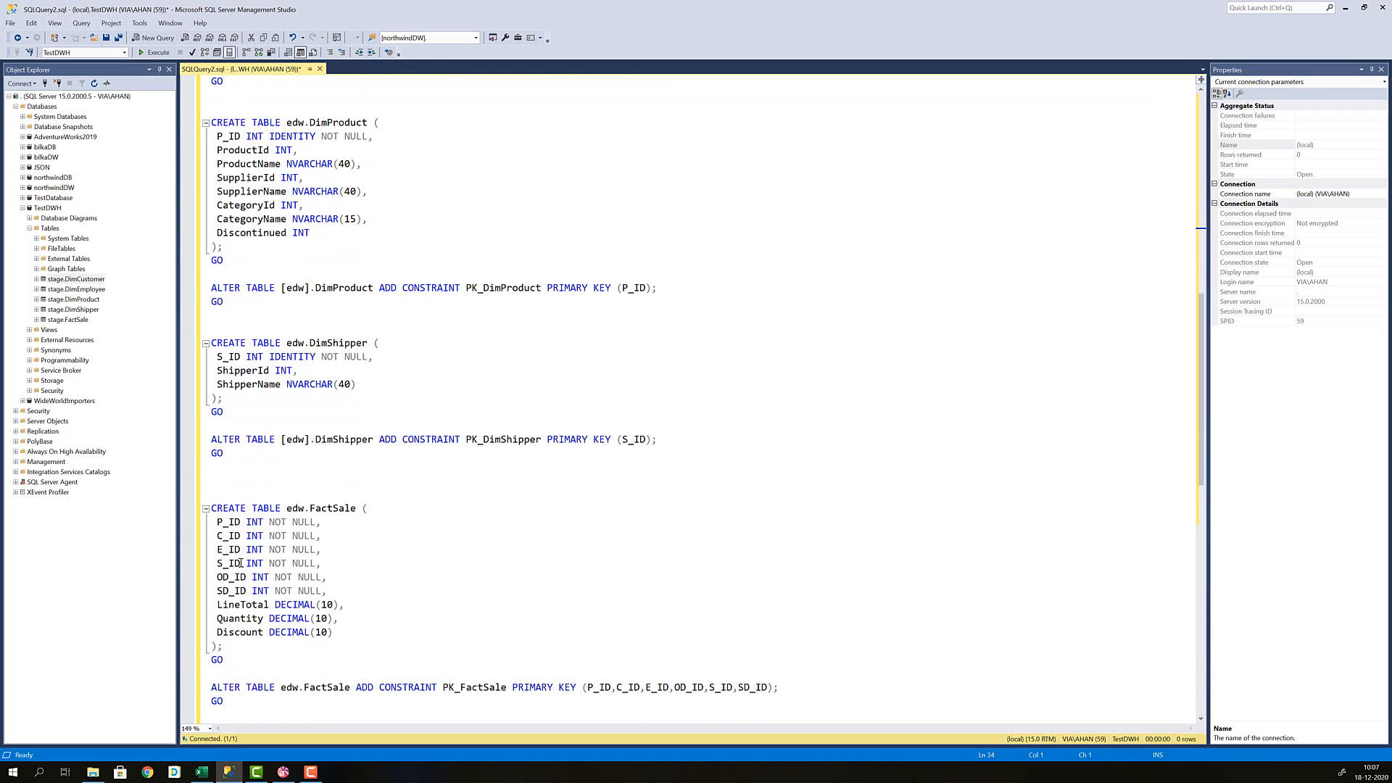
mouse_move(236, 520)
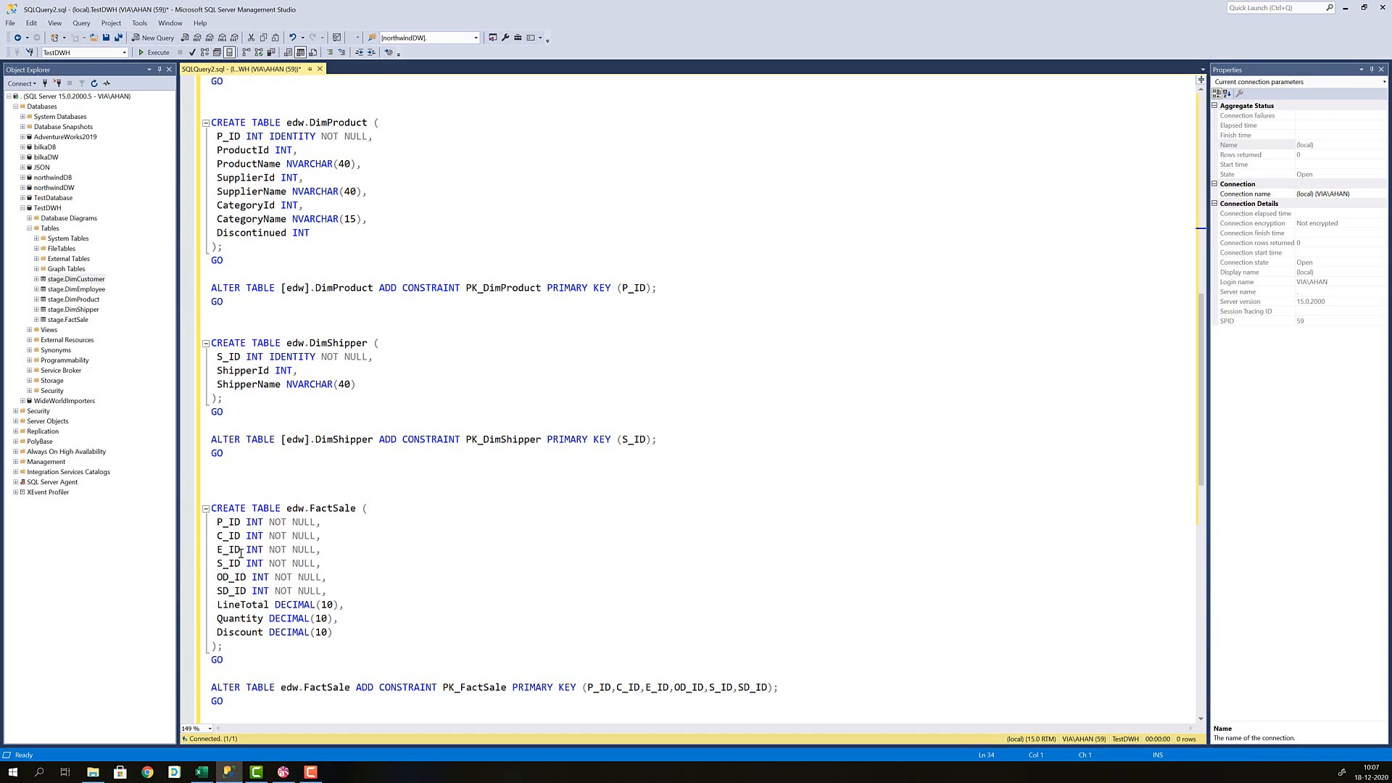
mouse_move(249, 522)
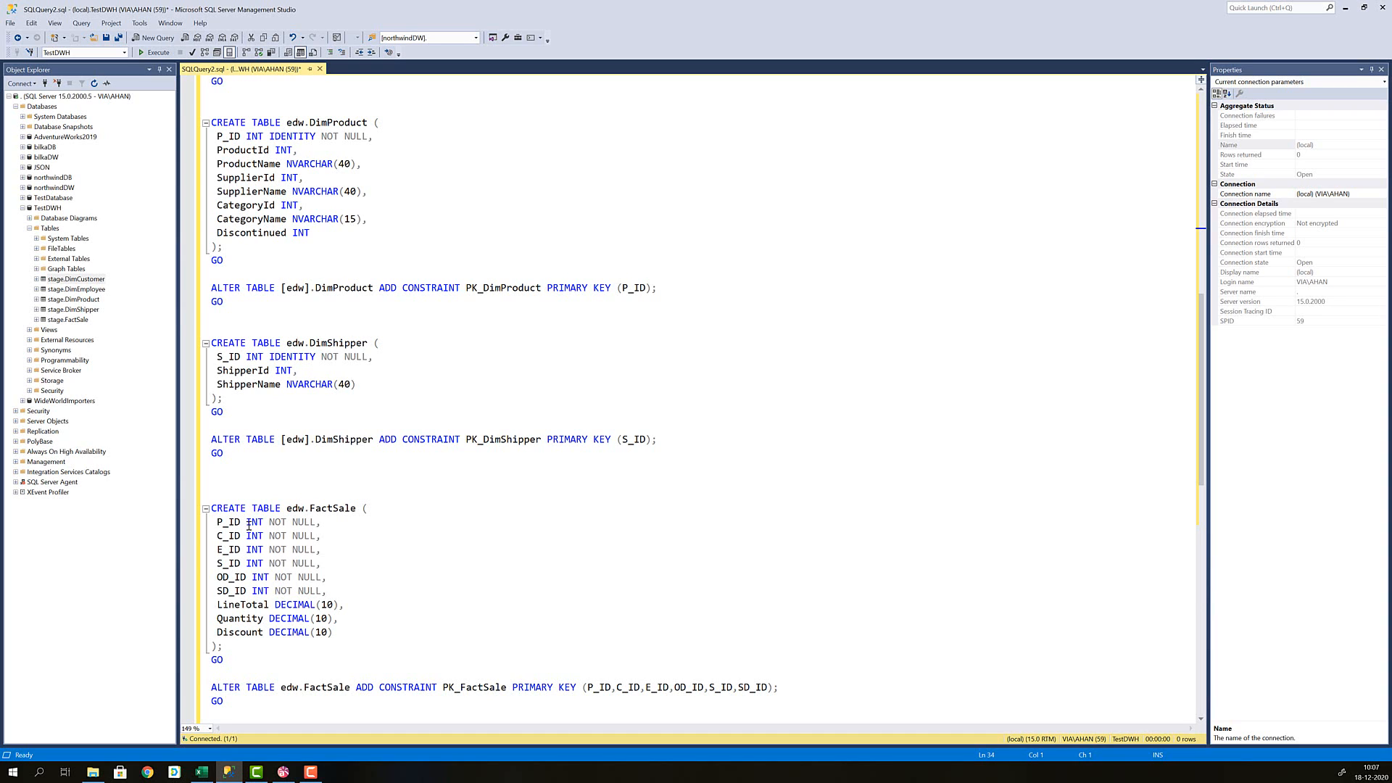
mouse_move(294, 522)
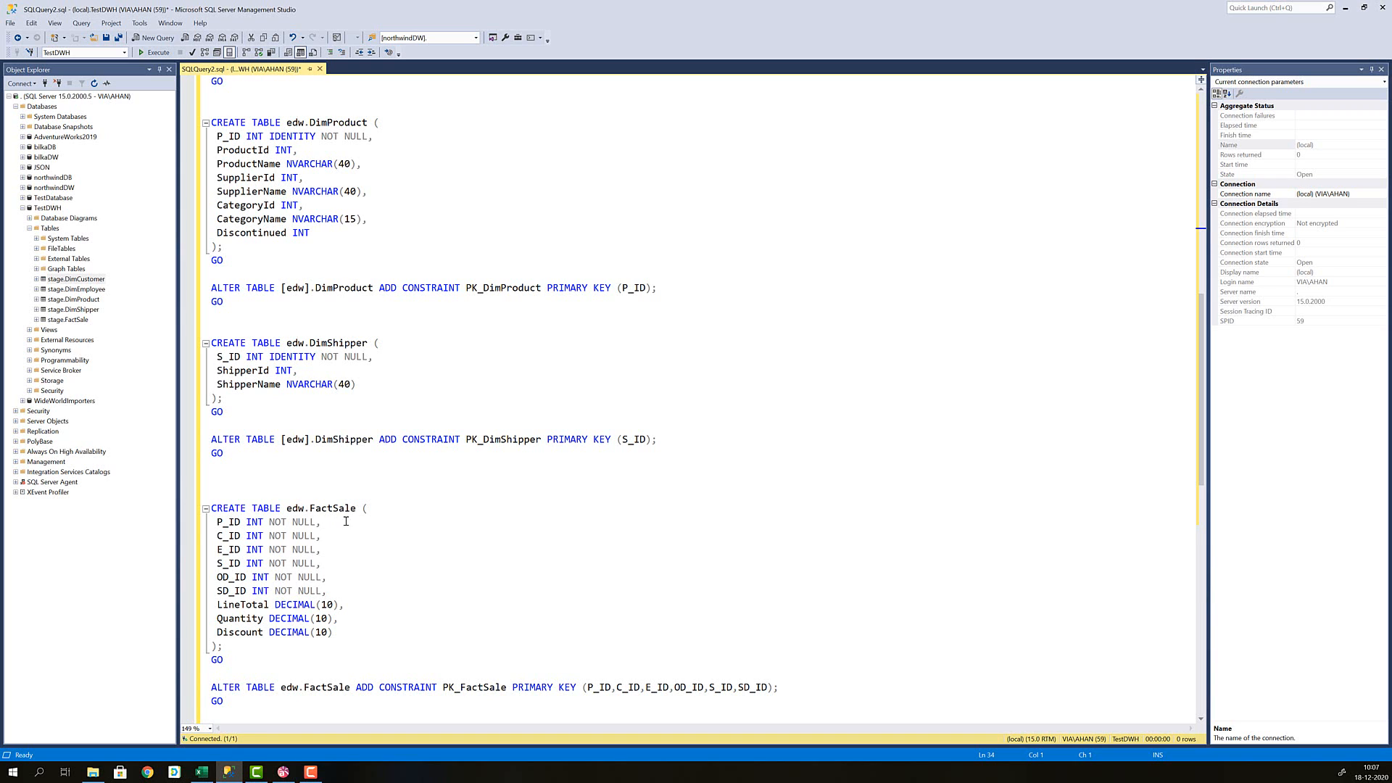
scroll(down, 3)
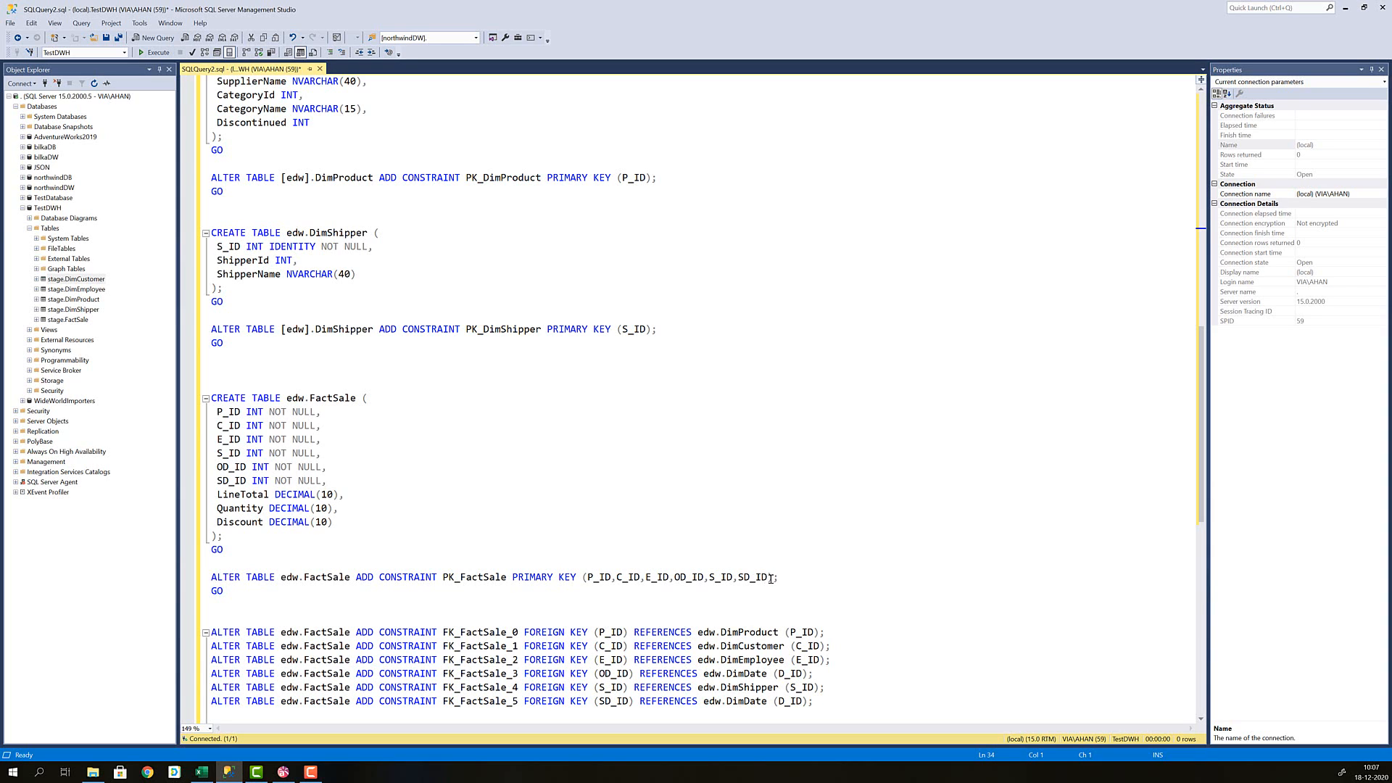
mouse_move(799, 583)
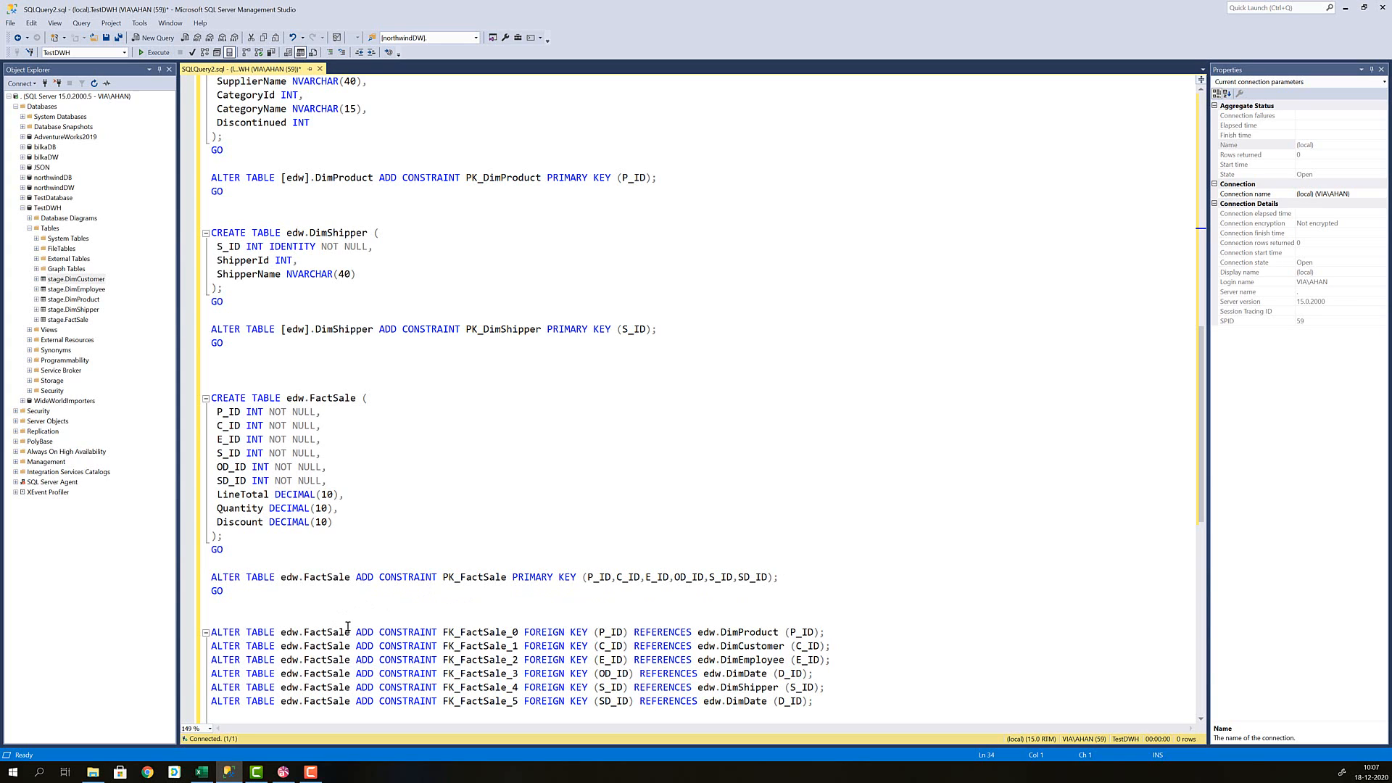
mouse_move(470, 698)
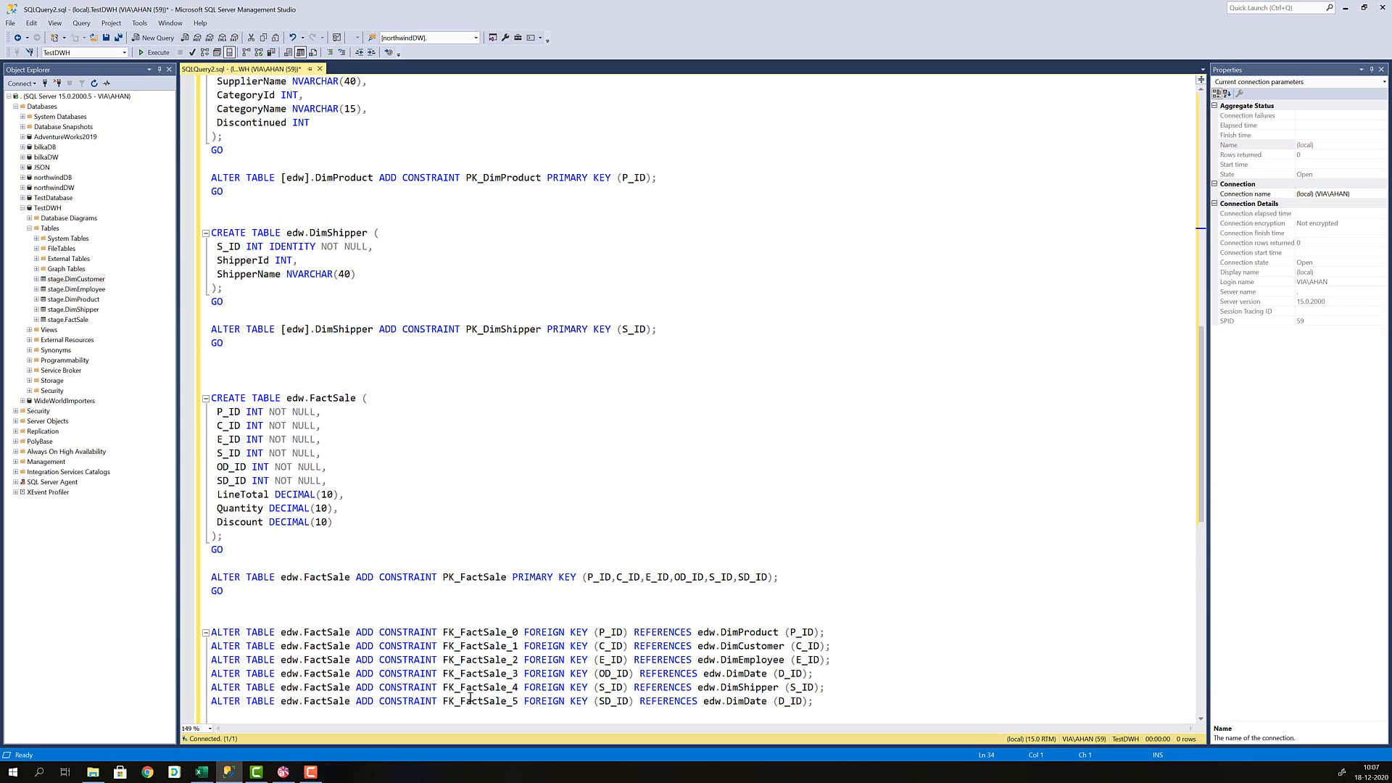
mouse_move(715, 725)
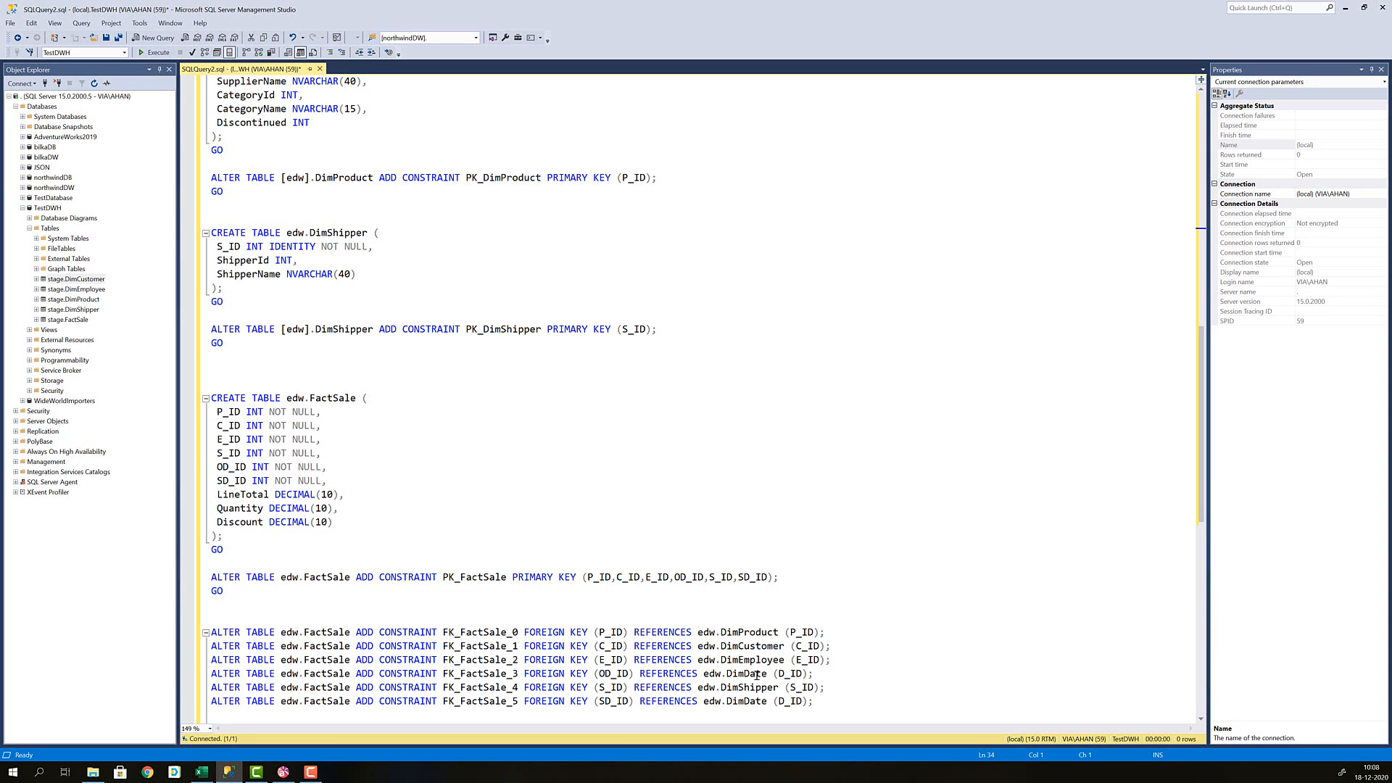
mouse_move(738, 674)
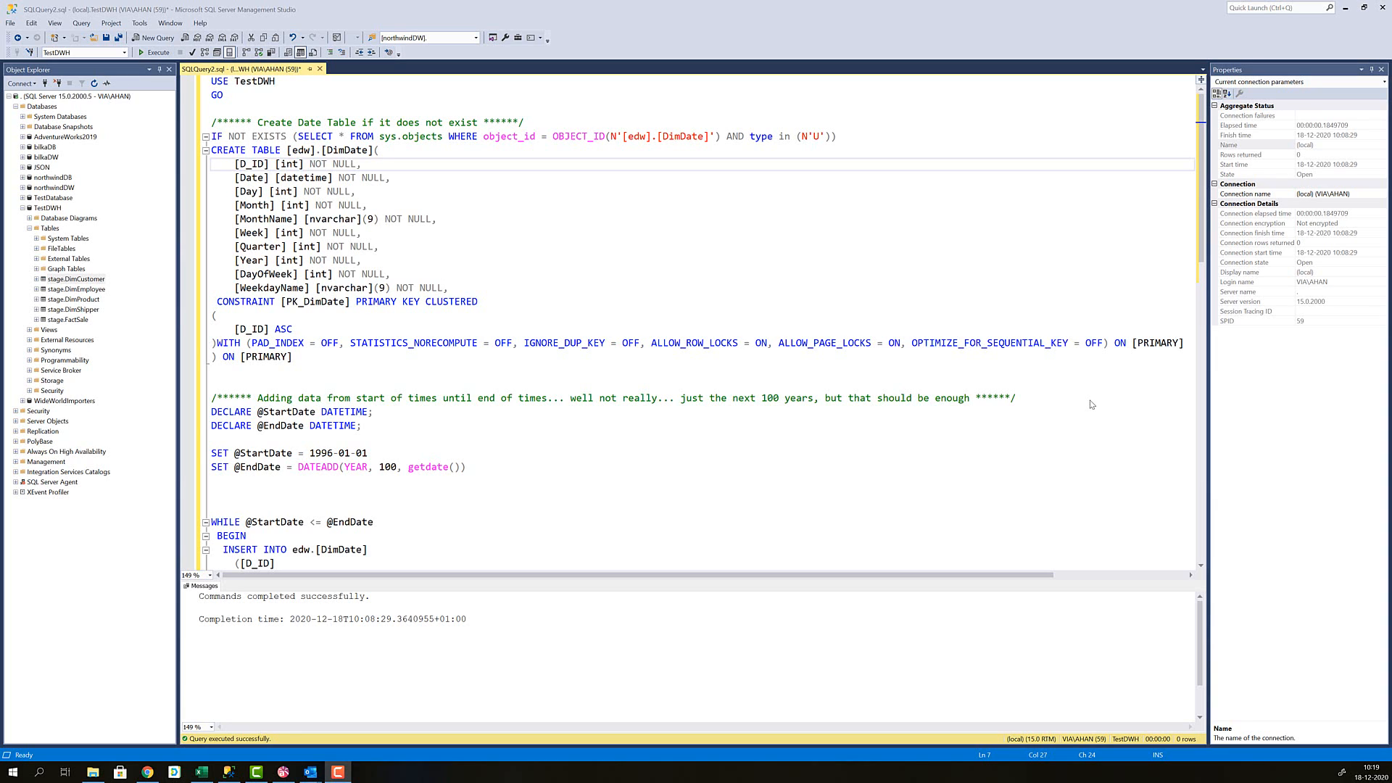
mouse_move(347, 160)
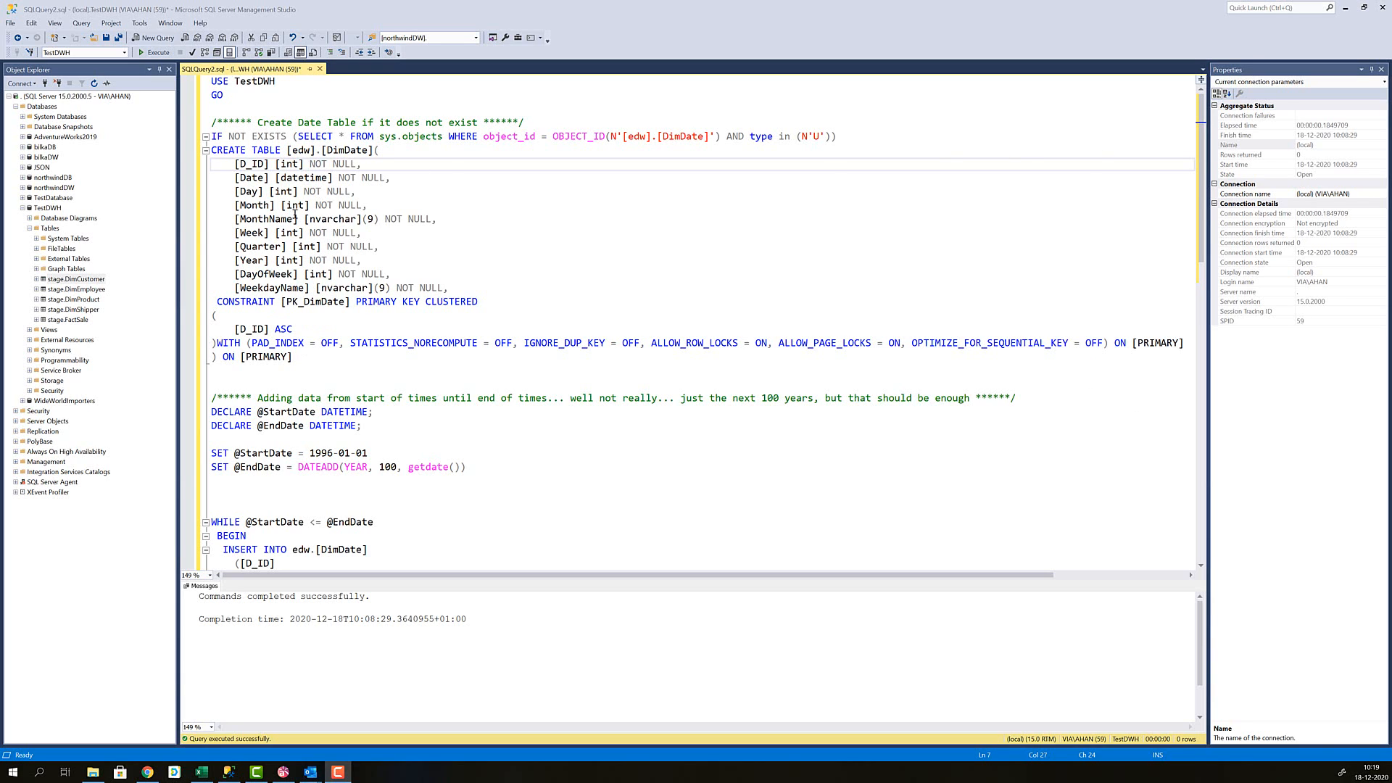
mouse_move(329, 132)
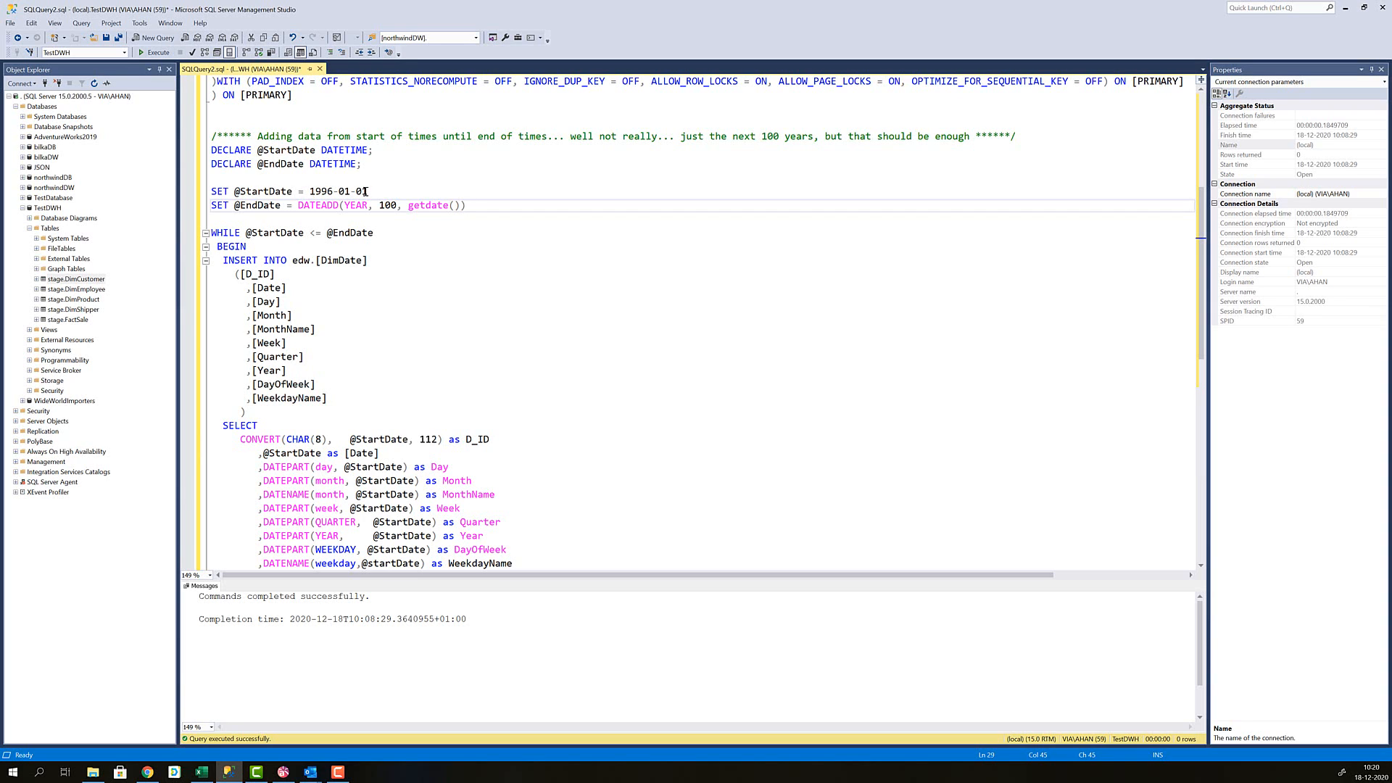
mouse_move(257, 204)
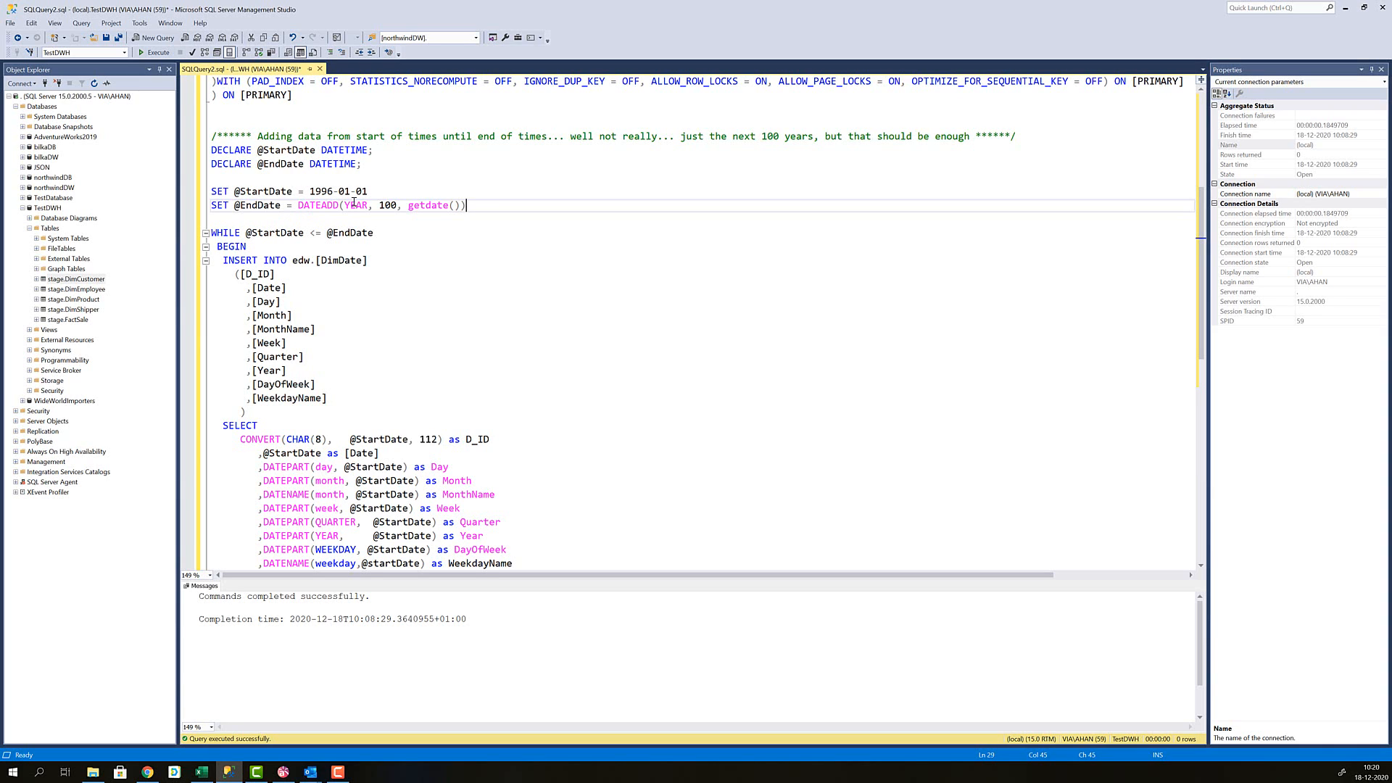
mouse_move(355, 204)
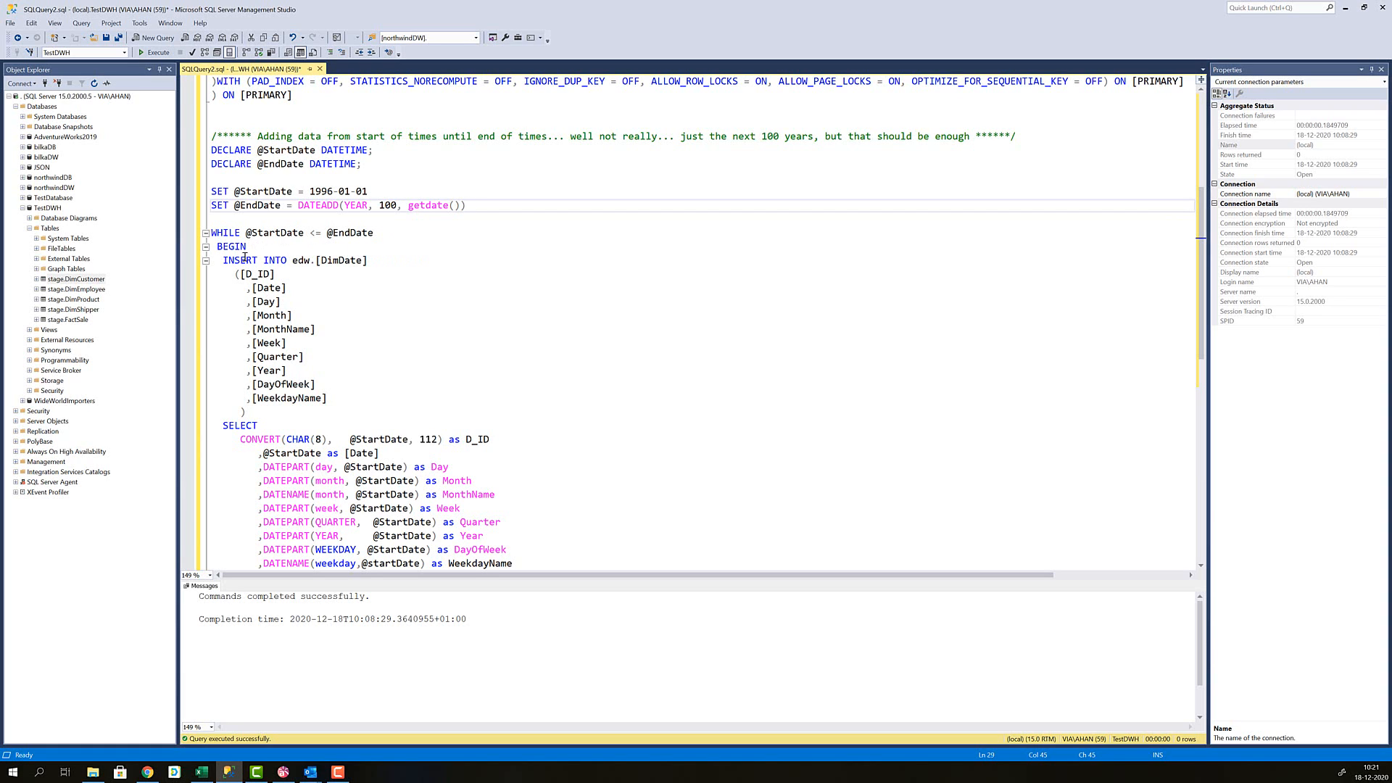
mouse_move(297, 400)
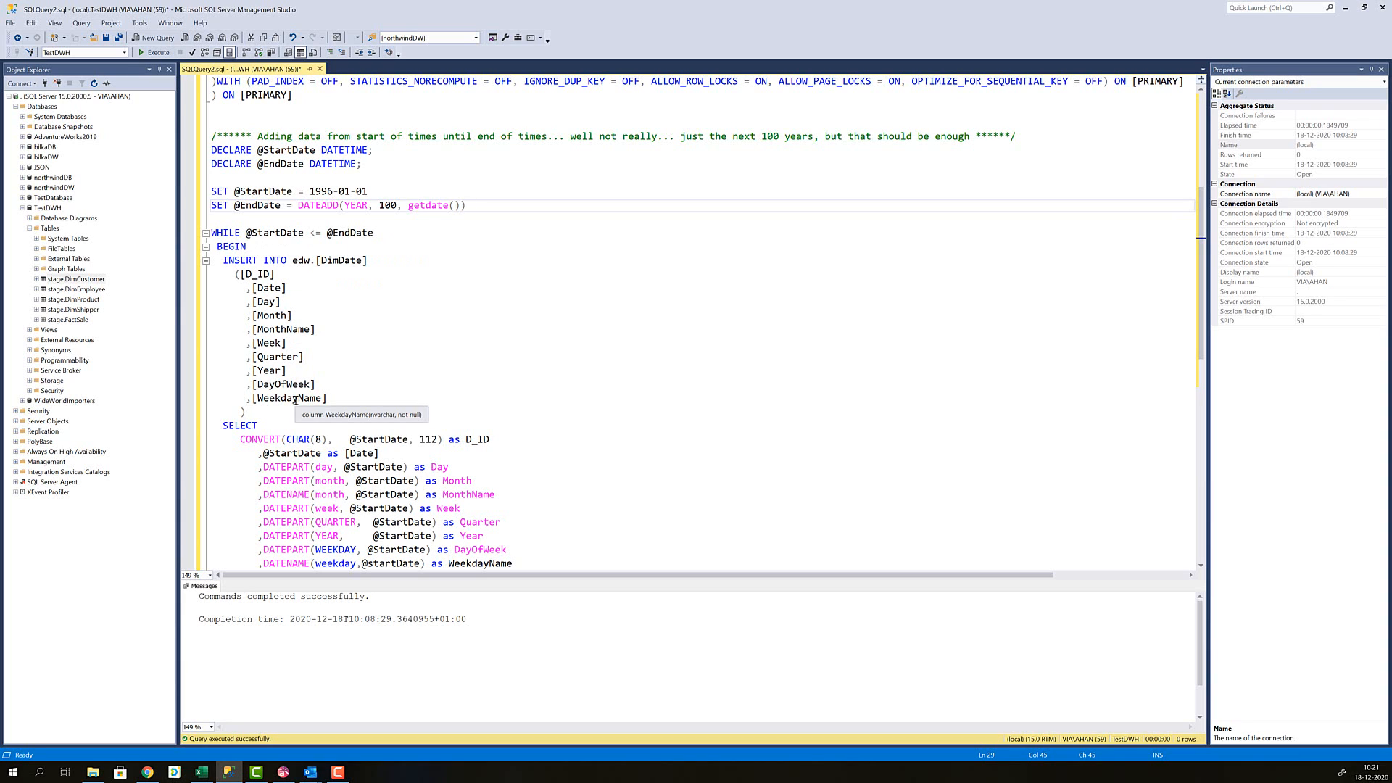
Add [WeekdayName] as the final column of the INSERT INTO edw.[DimDate] list.
scroll(down, 3)
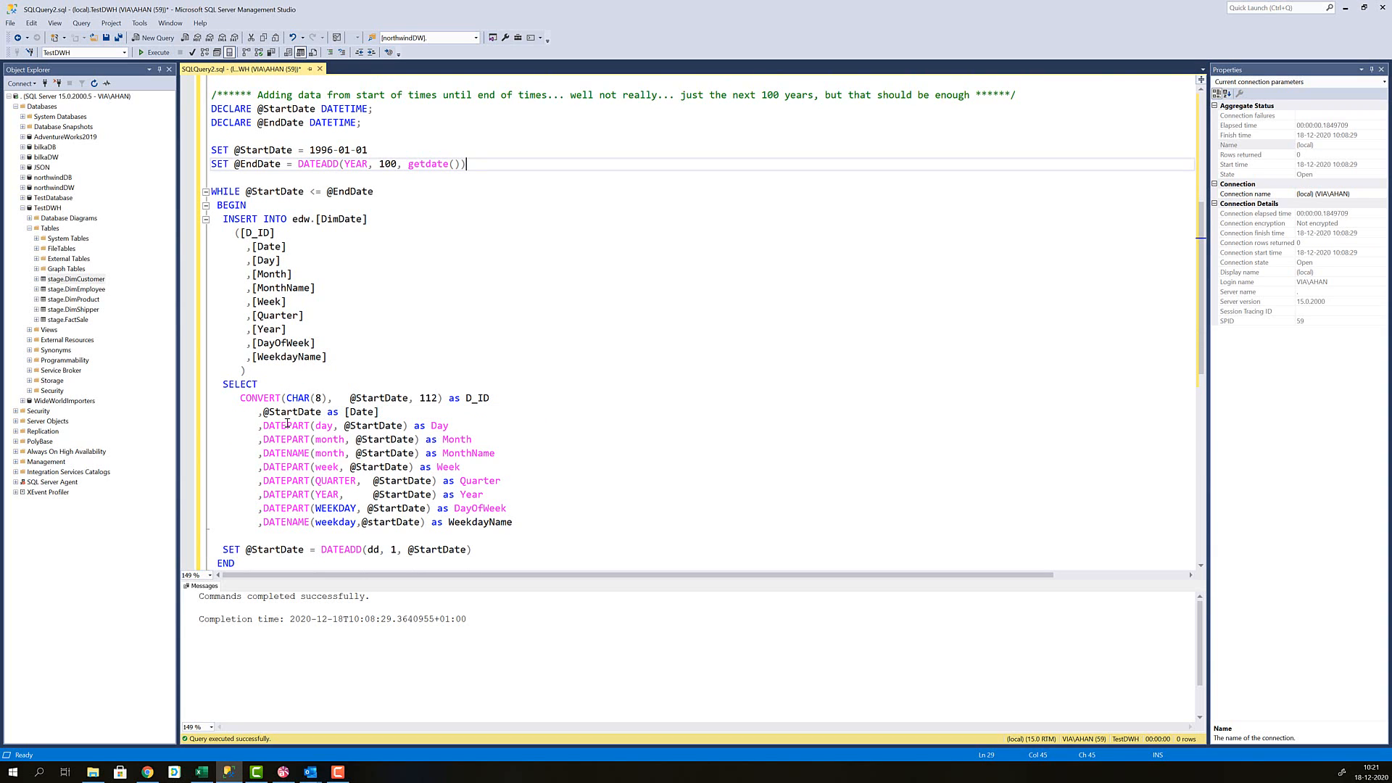
mouse_move(285, 398)
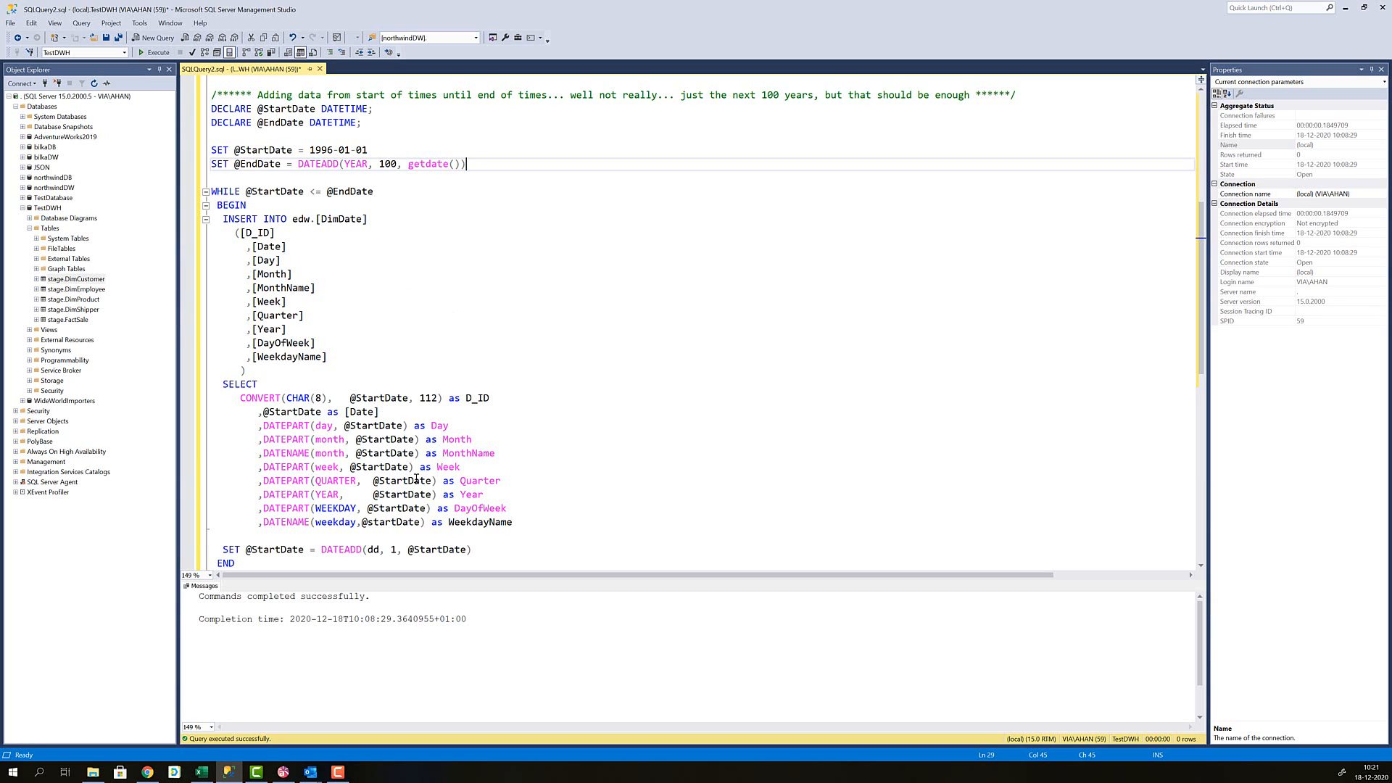
mouse_move(330, 390)
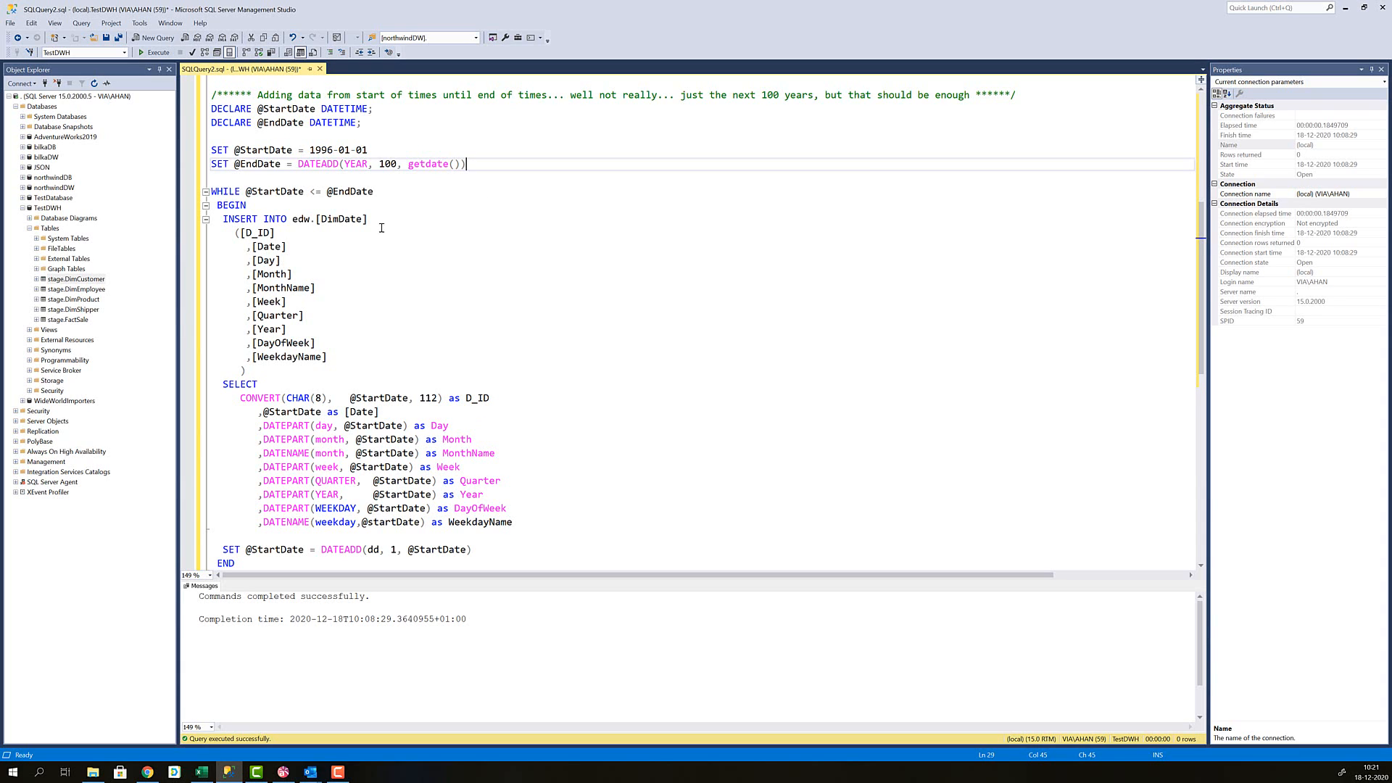
mouse_move(448, 432)
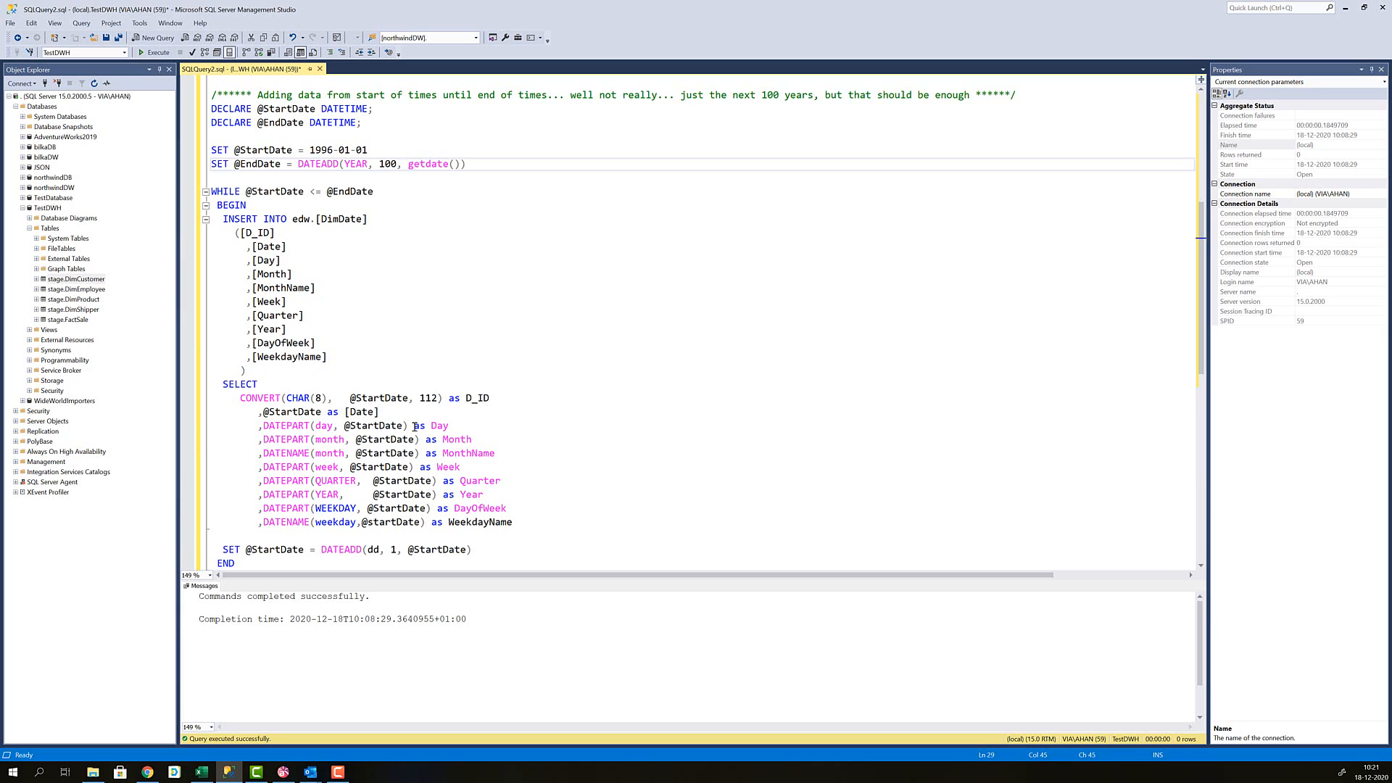
mouse_move(276, 256)
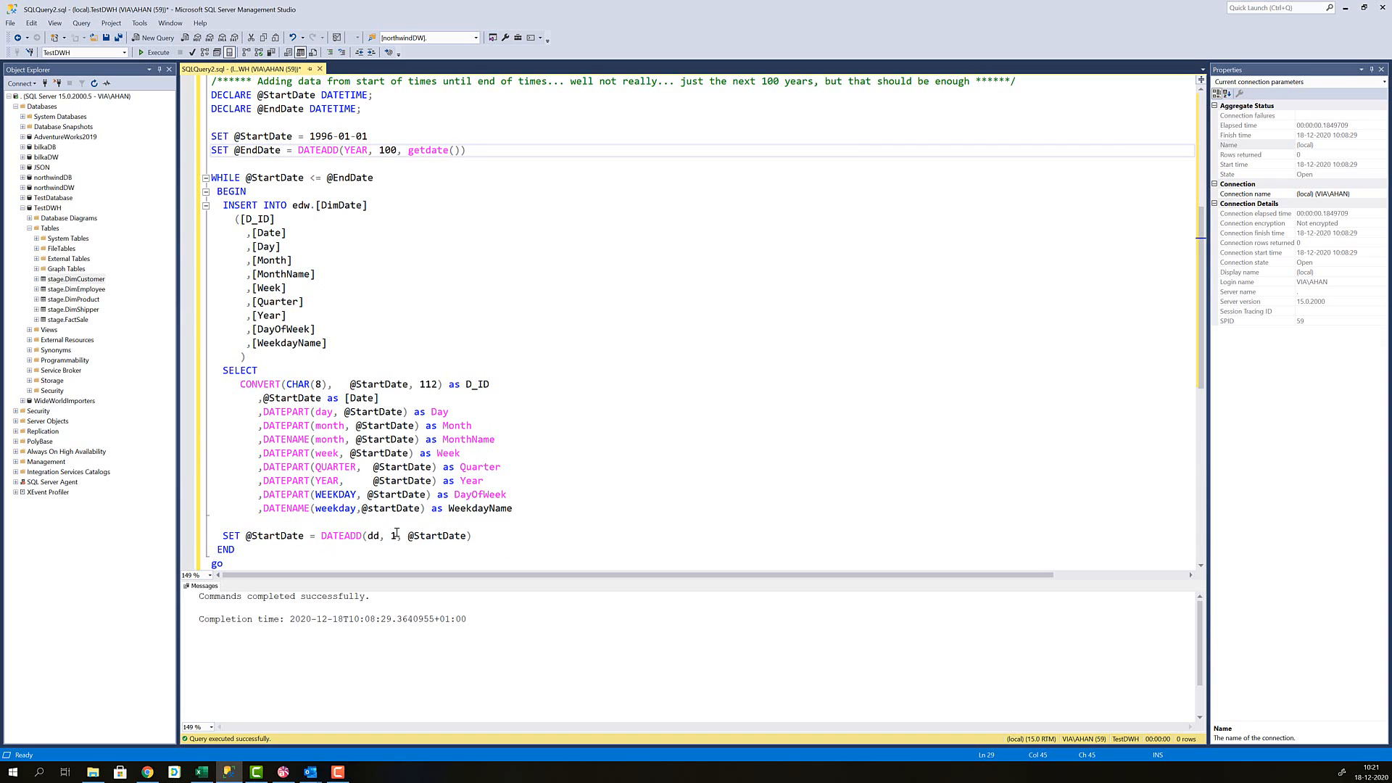
mouse_move(381, 438)
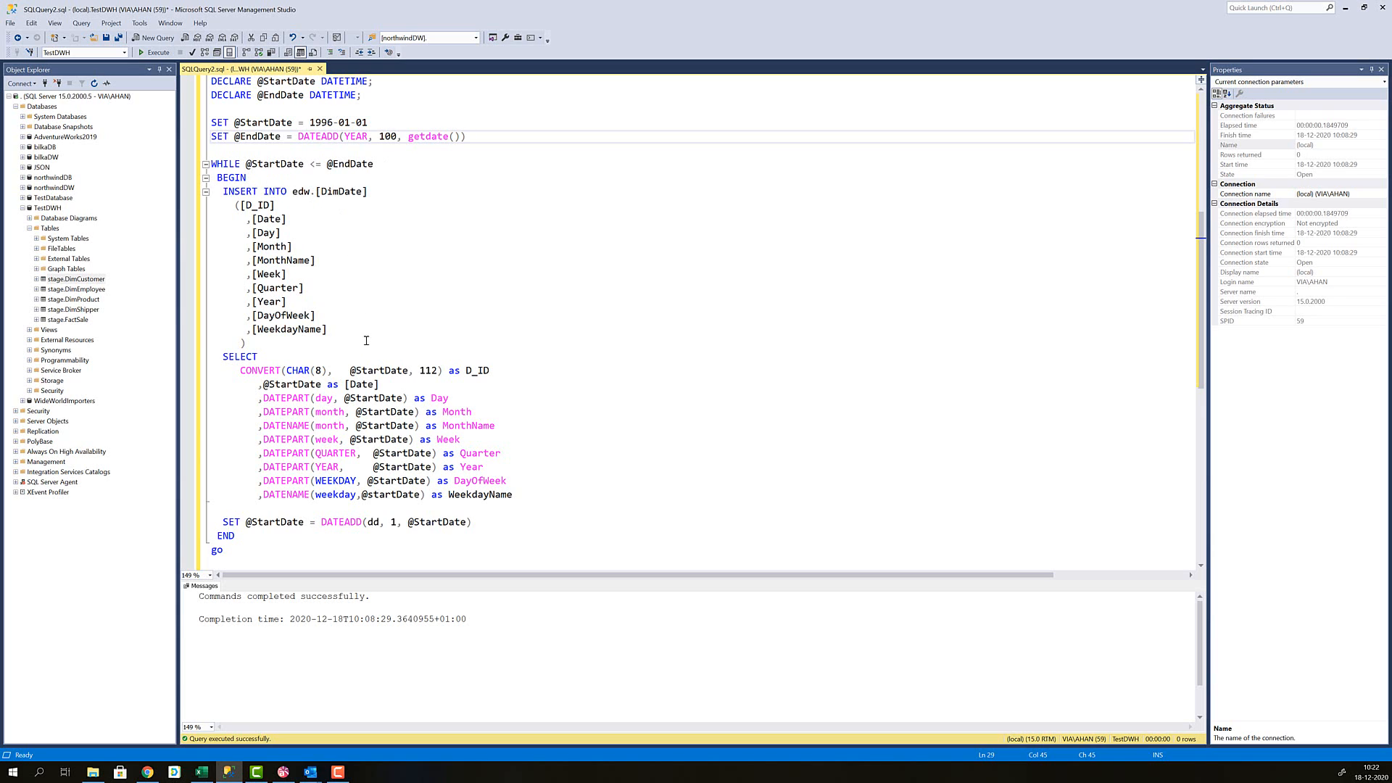
mouse_move(264, 157)
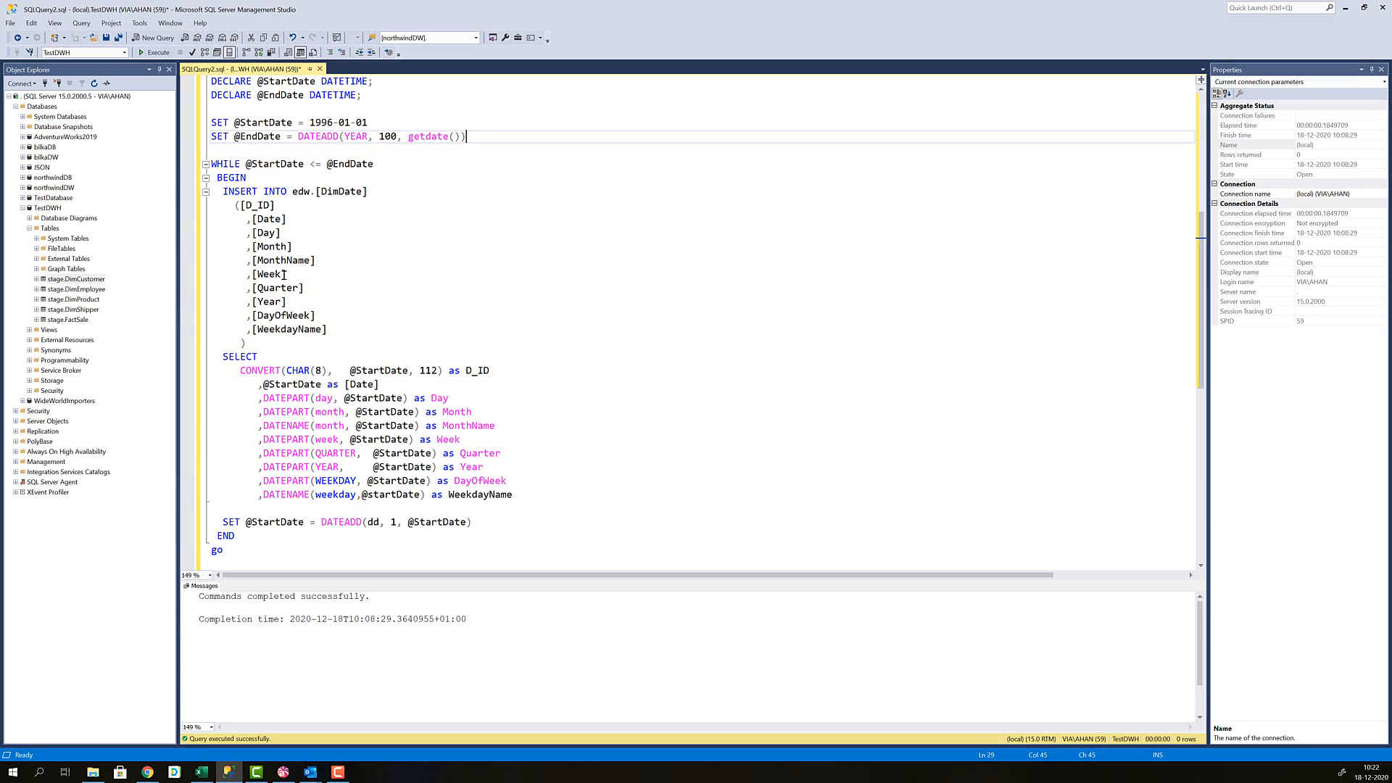
mouse_move(277, 274)
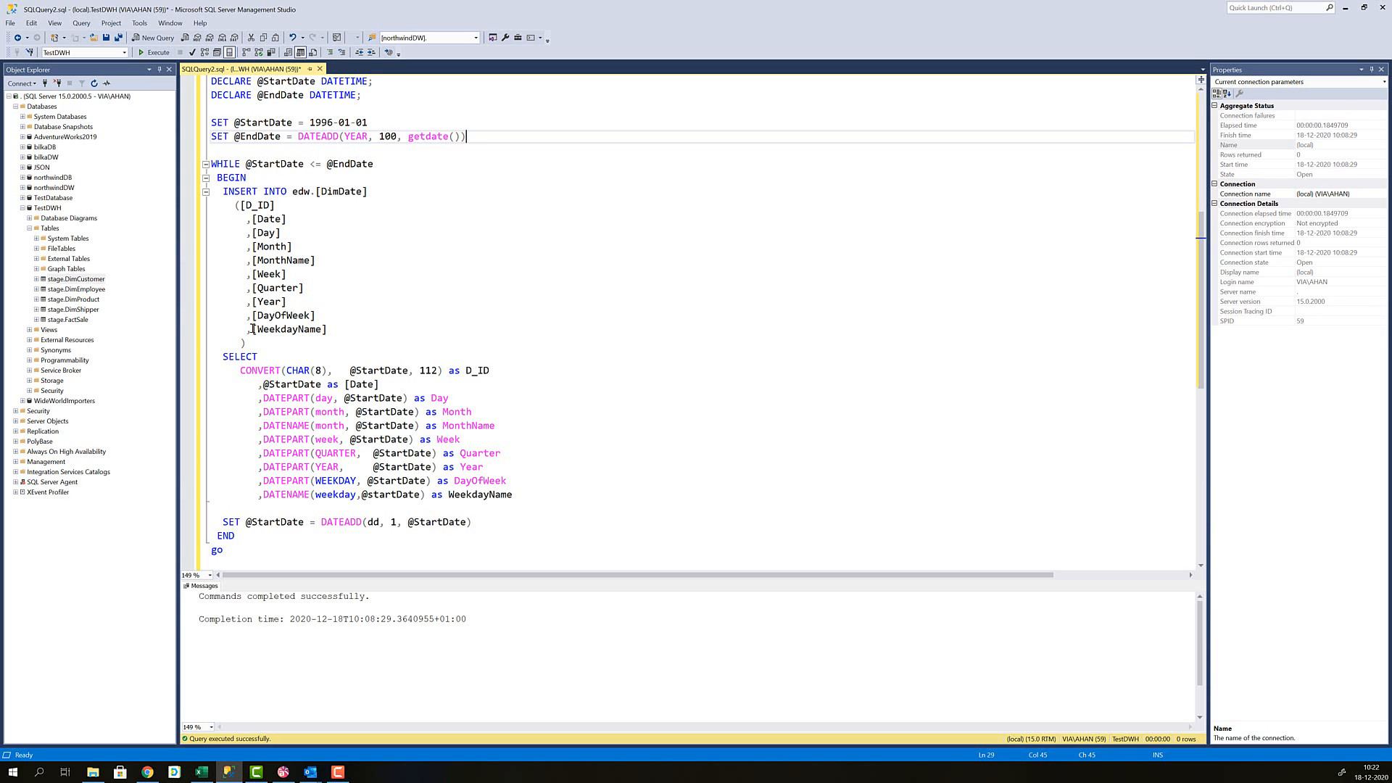
mouse_move(252, 326)
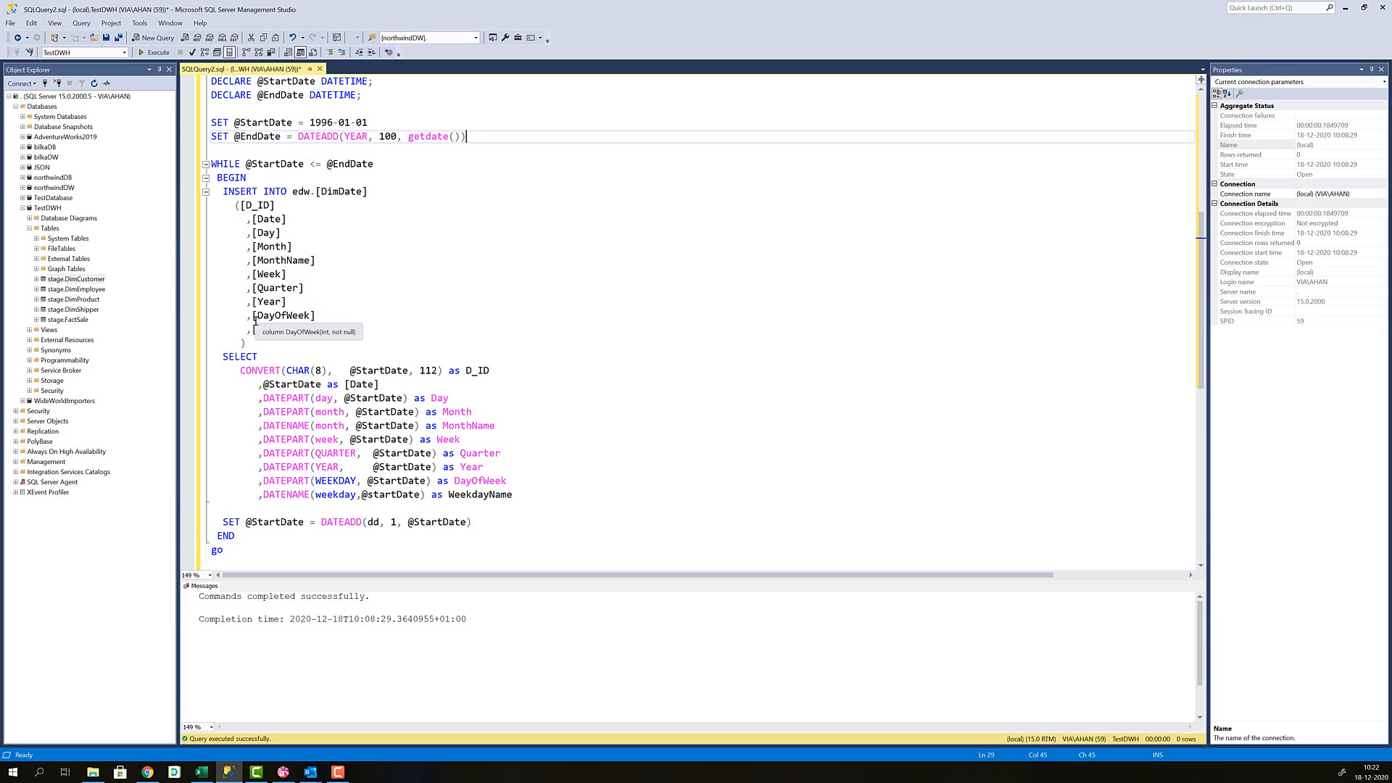
text([WeekdayName])
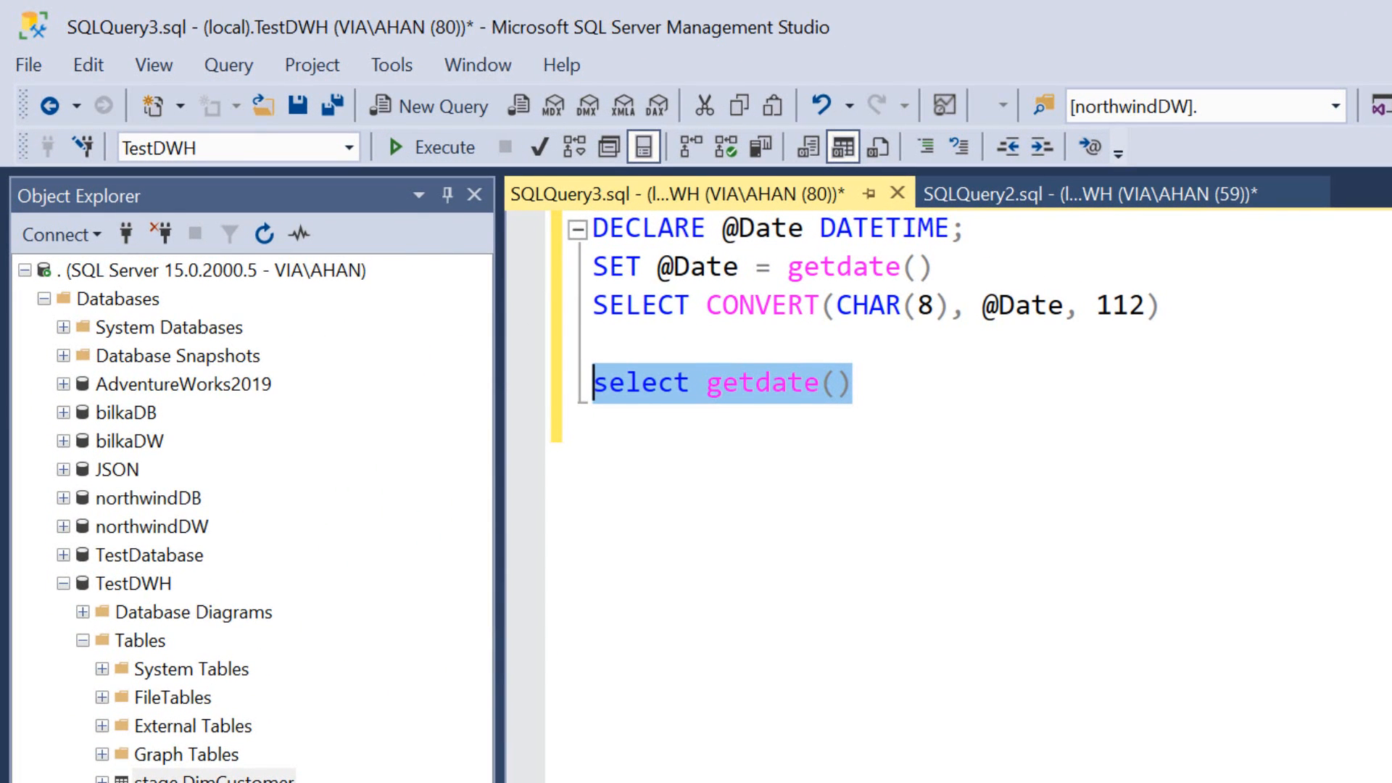
mouse_move(684, 228)
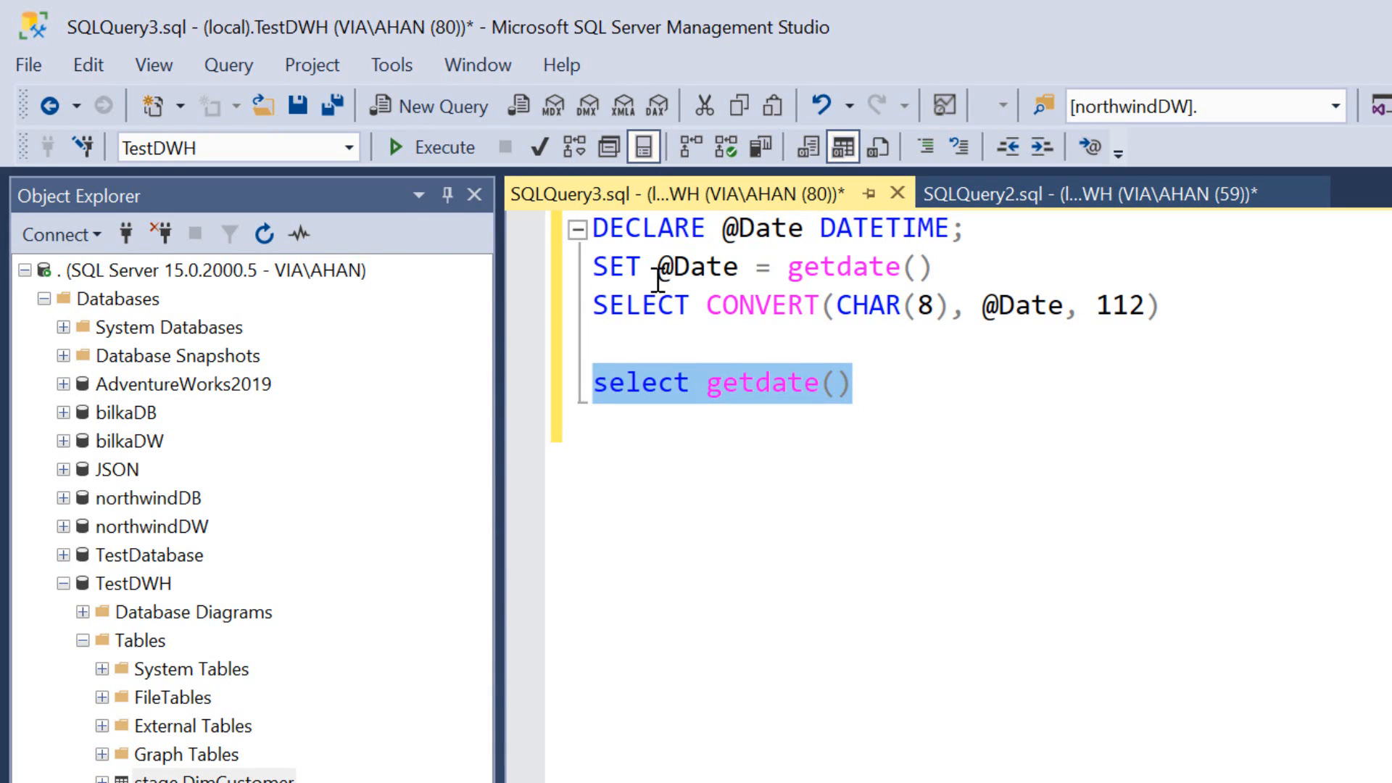
mouse_move(919, 266)
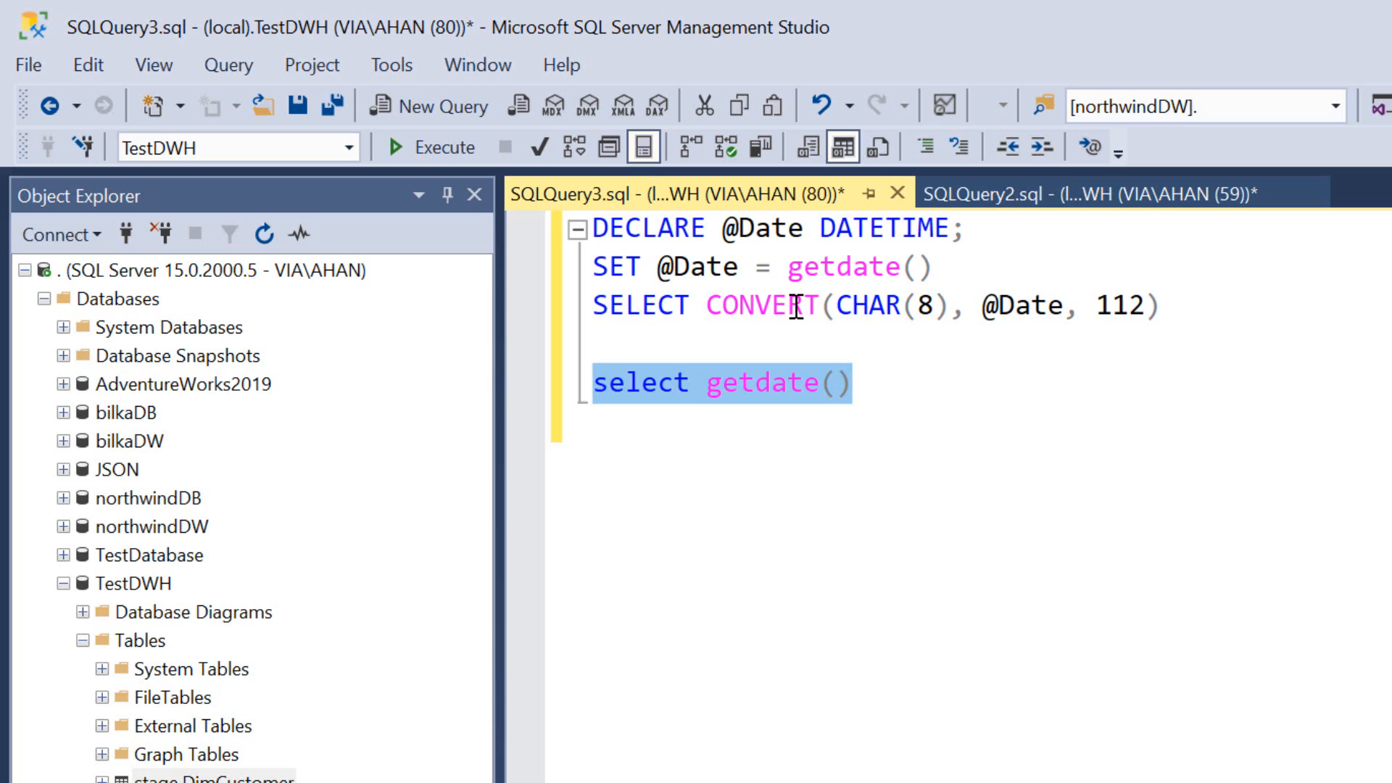
mouse_move(875, 212)
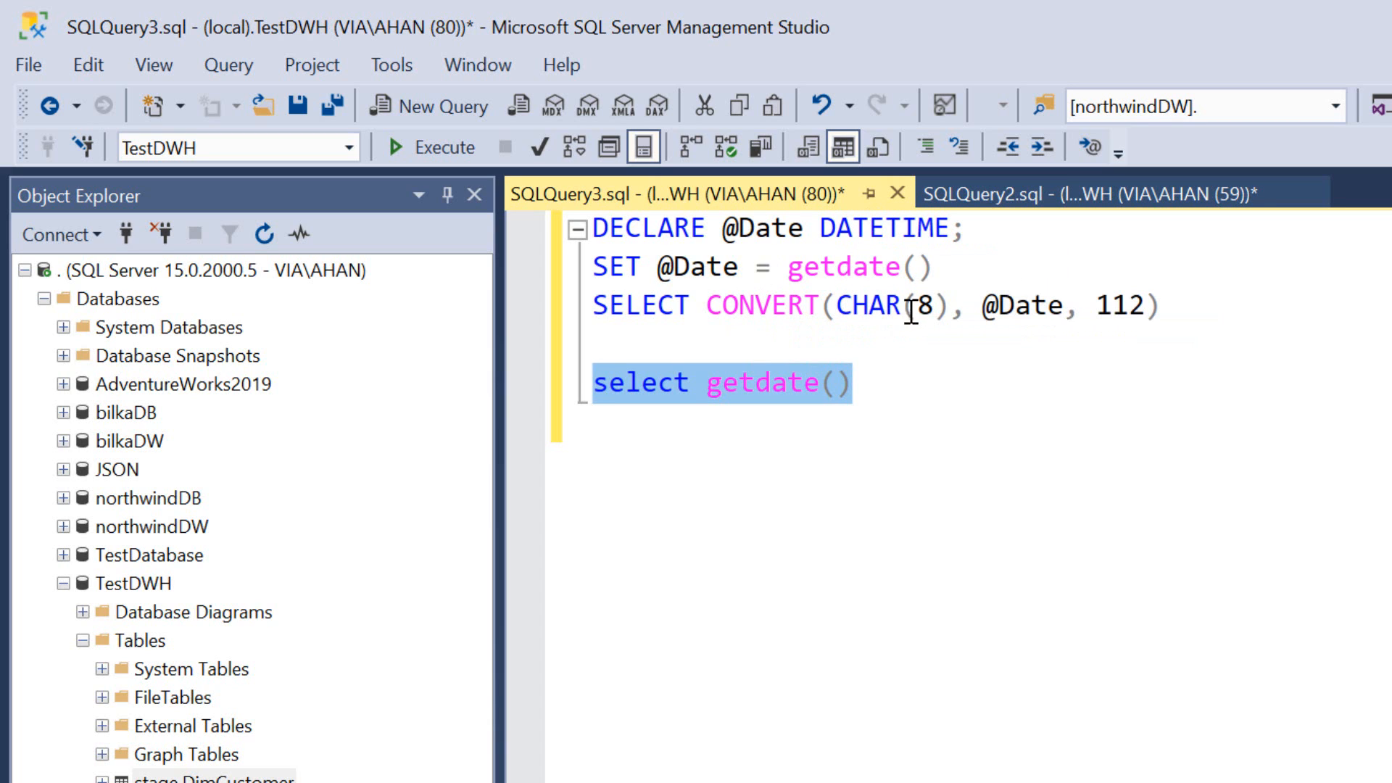
mouse_move(879, 306)
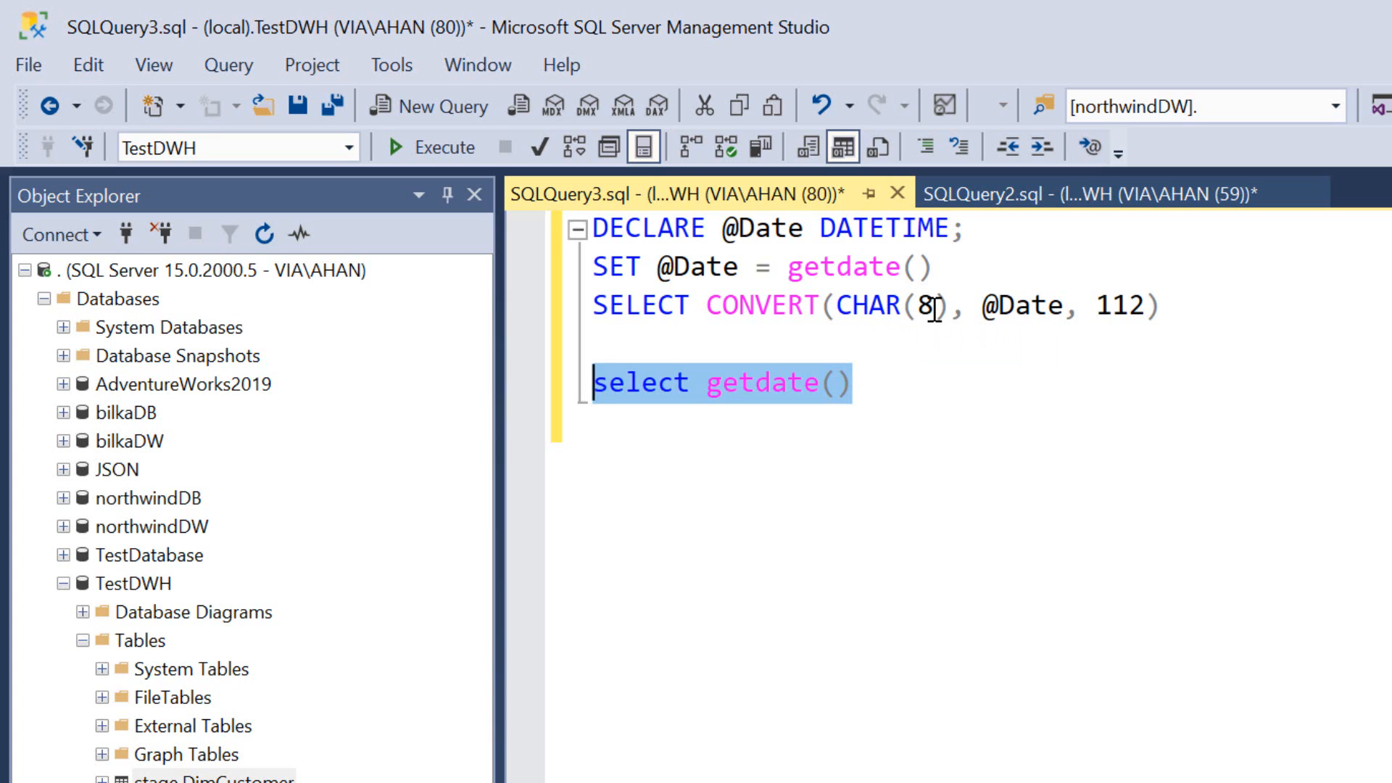
mouse_move(1185, 299)
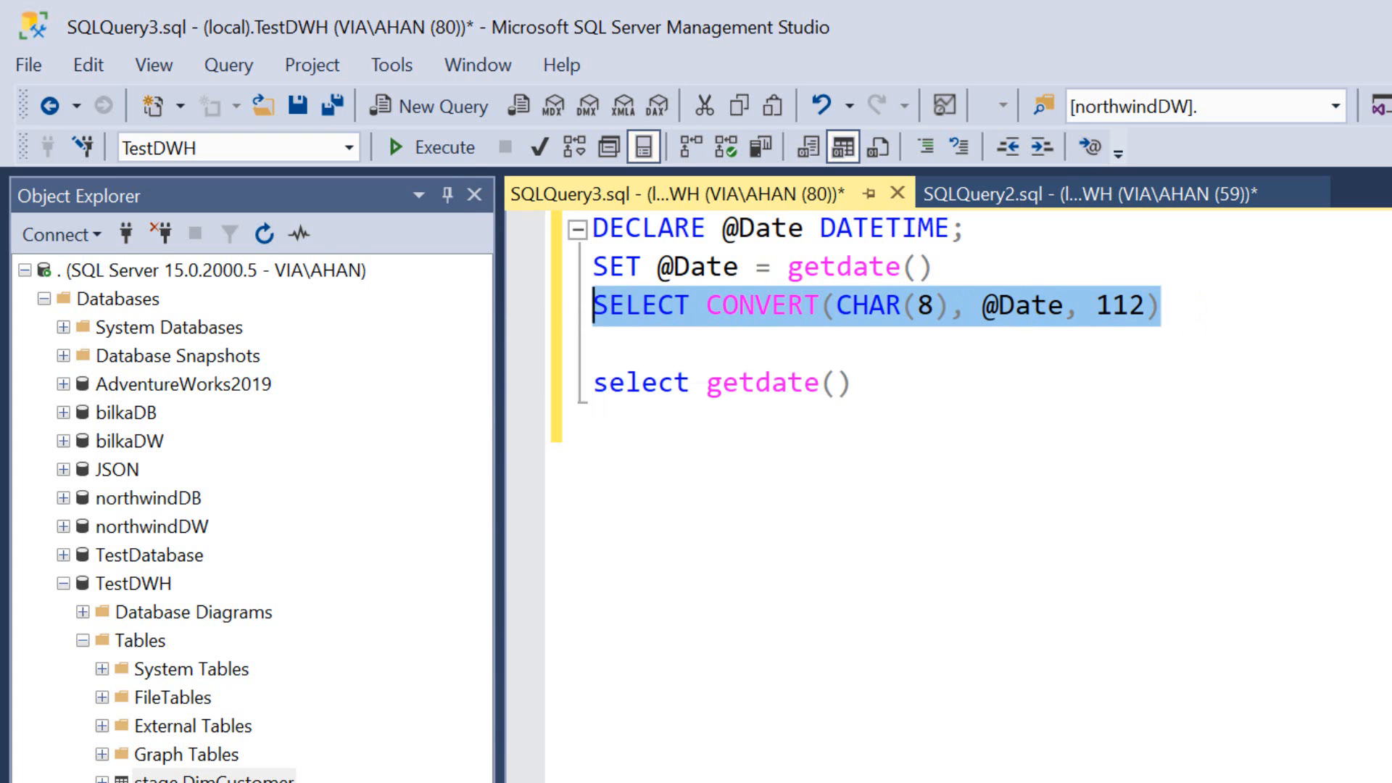
click(404, 147)
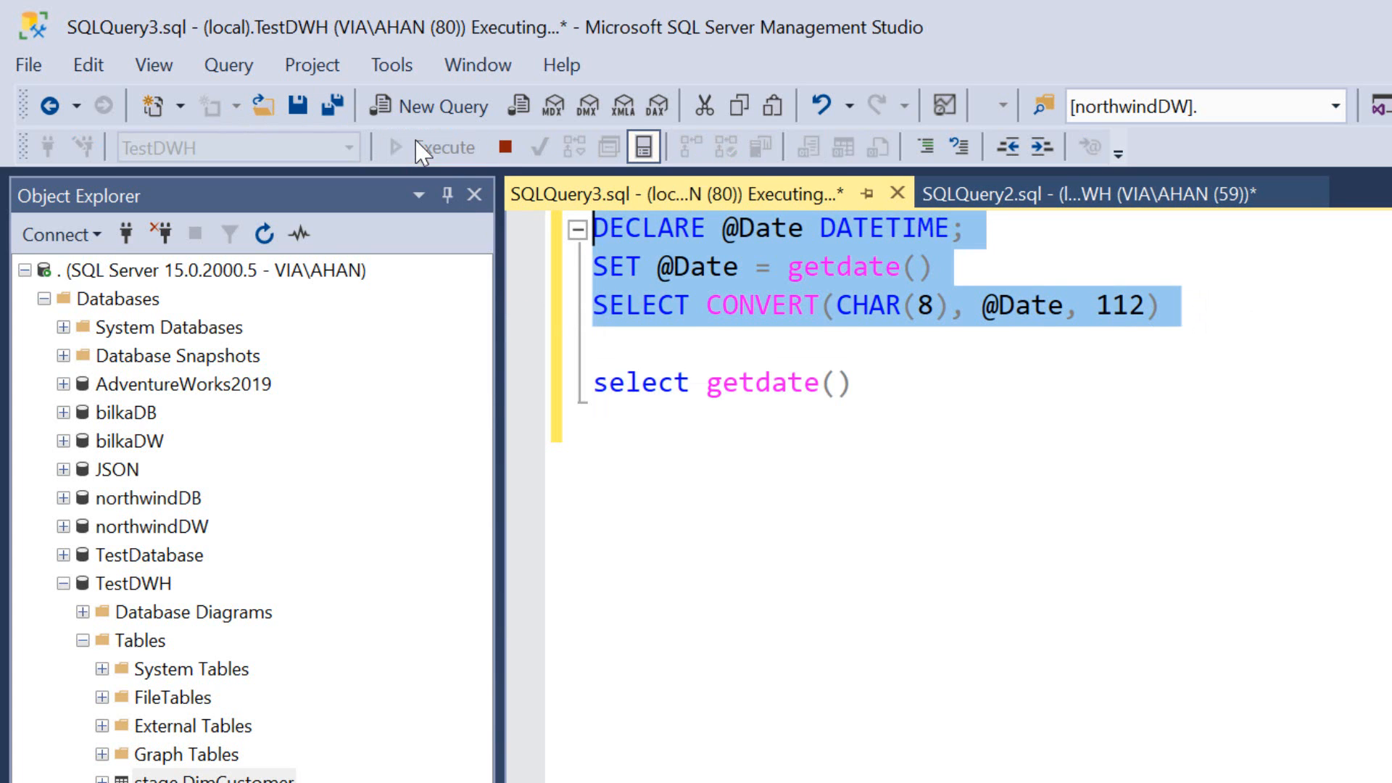
click(443, 147)
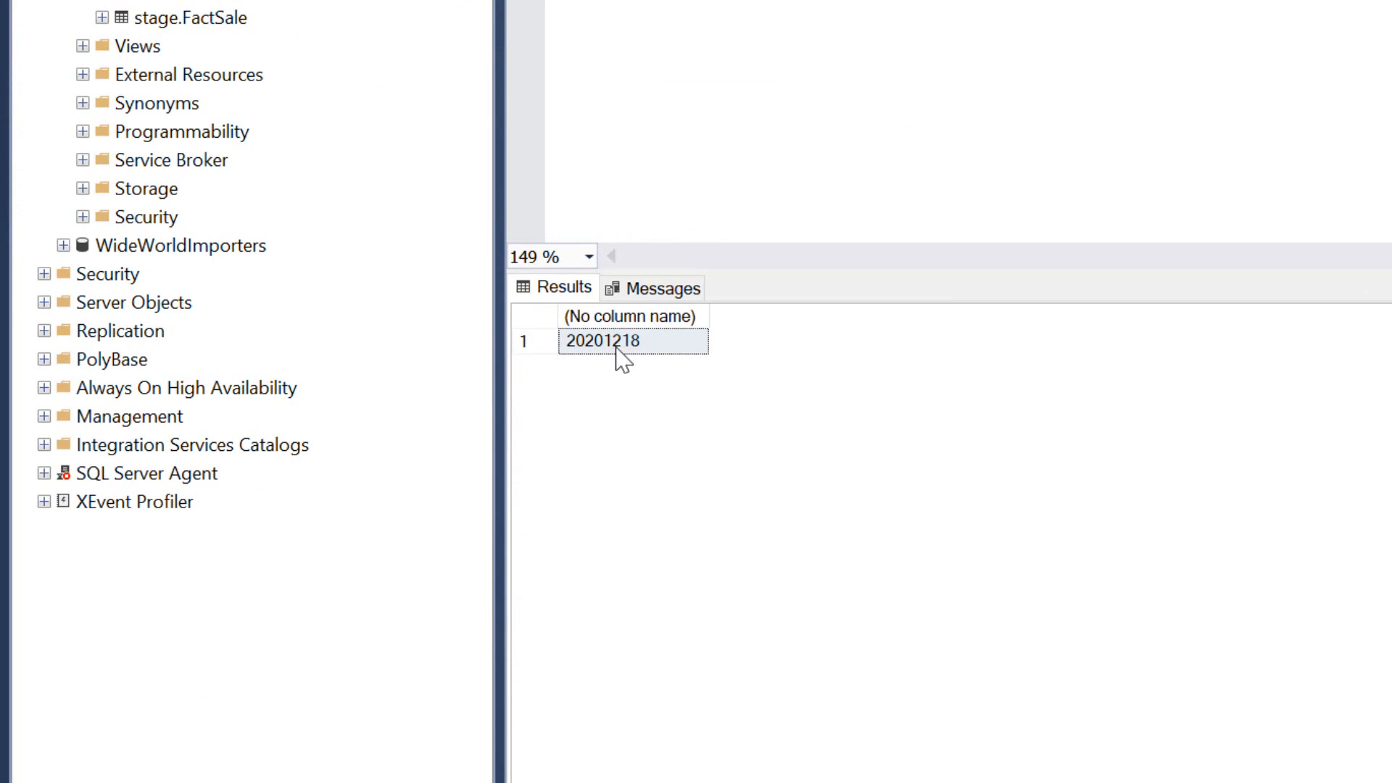
mouse_move(657, 360)
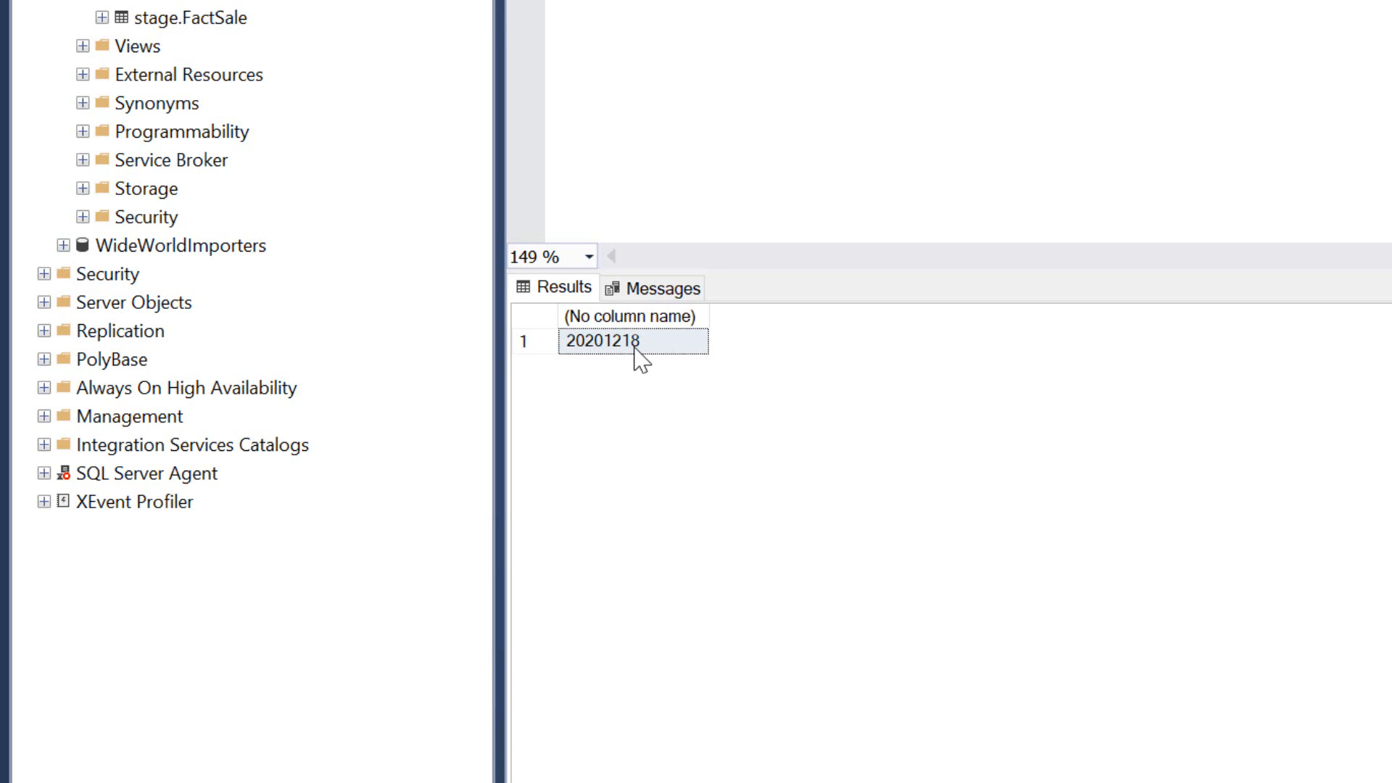
mouse_move(661, 367)
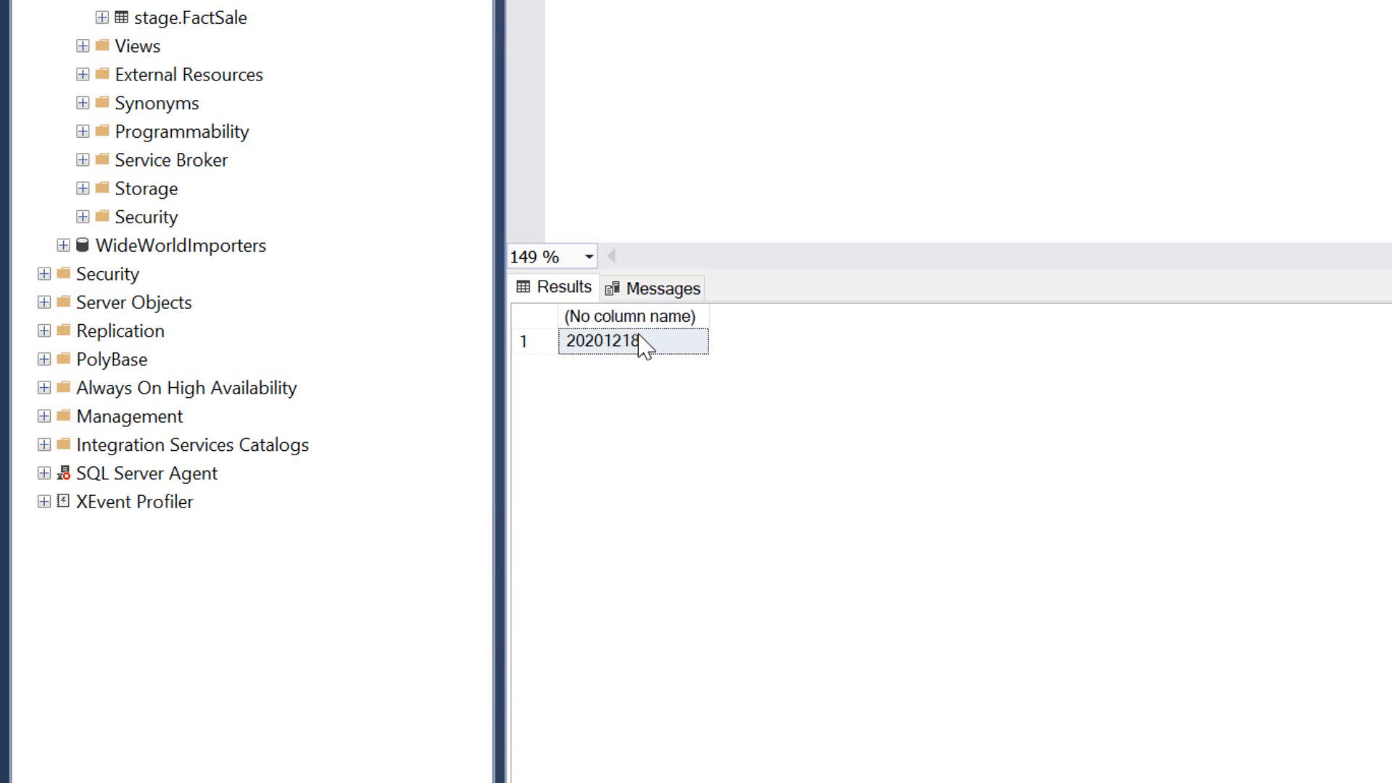
mouse_move(635, 345)
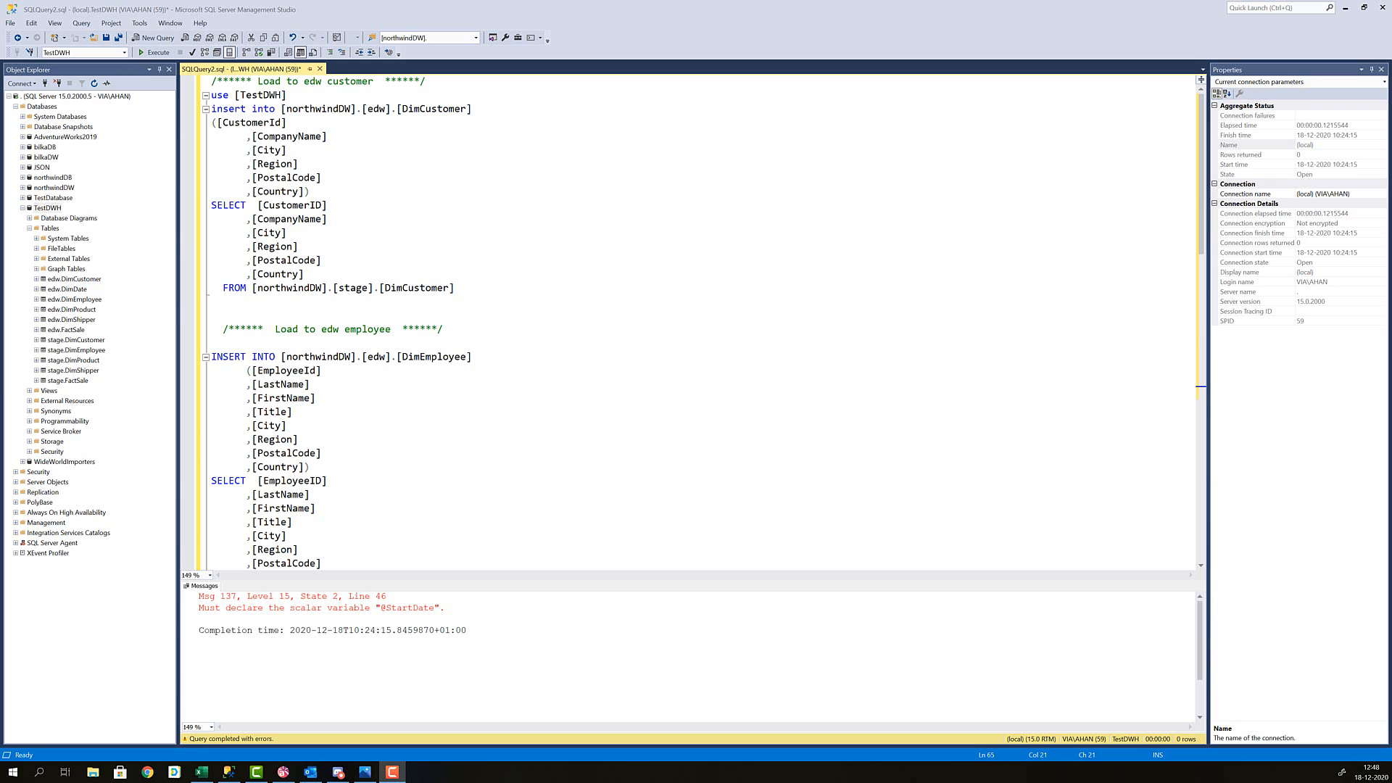
mouse_move(274, 424)
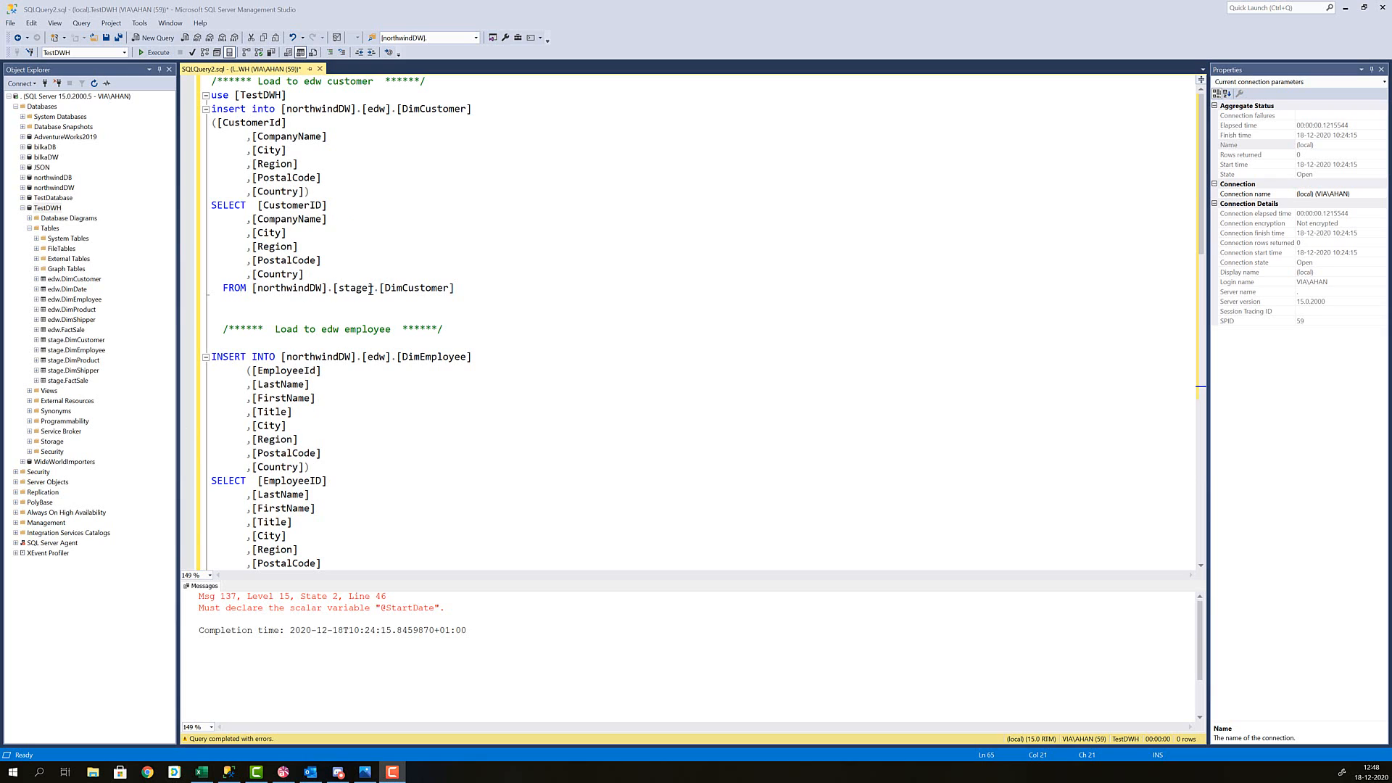
mouse_move(294, 129)
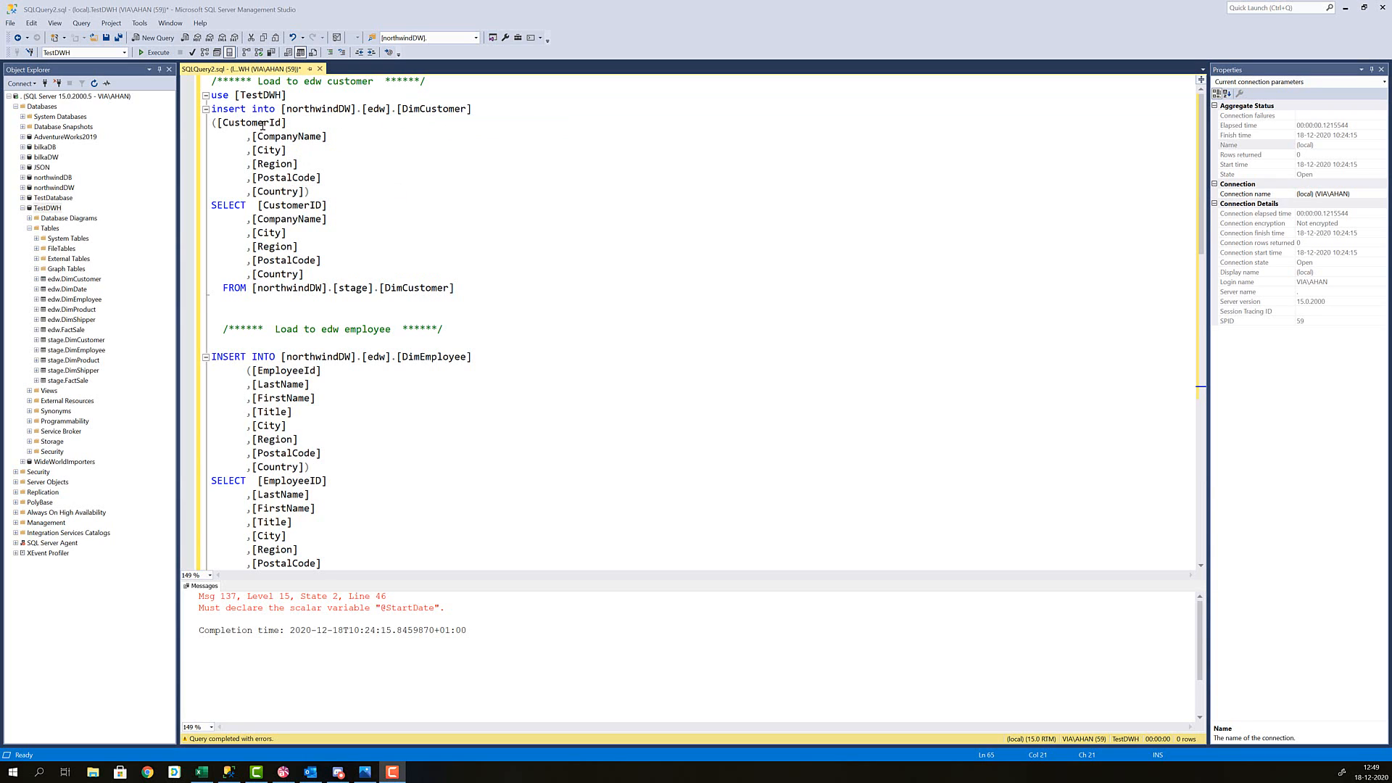
mouse_move(251, 122)
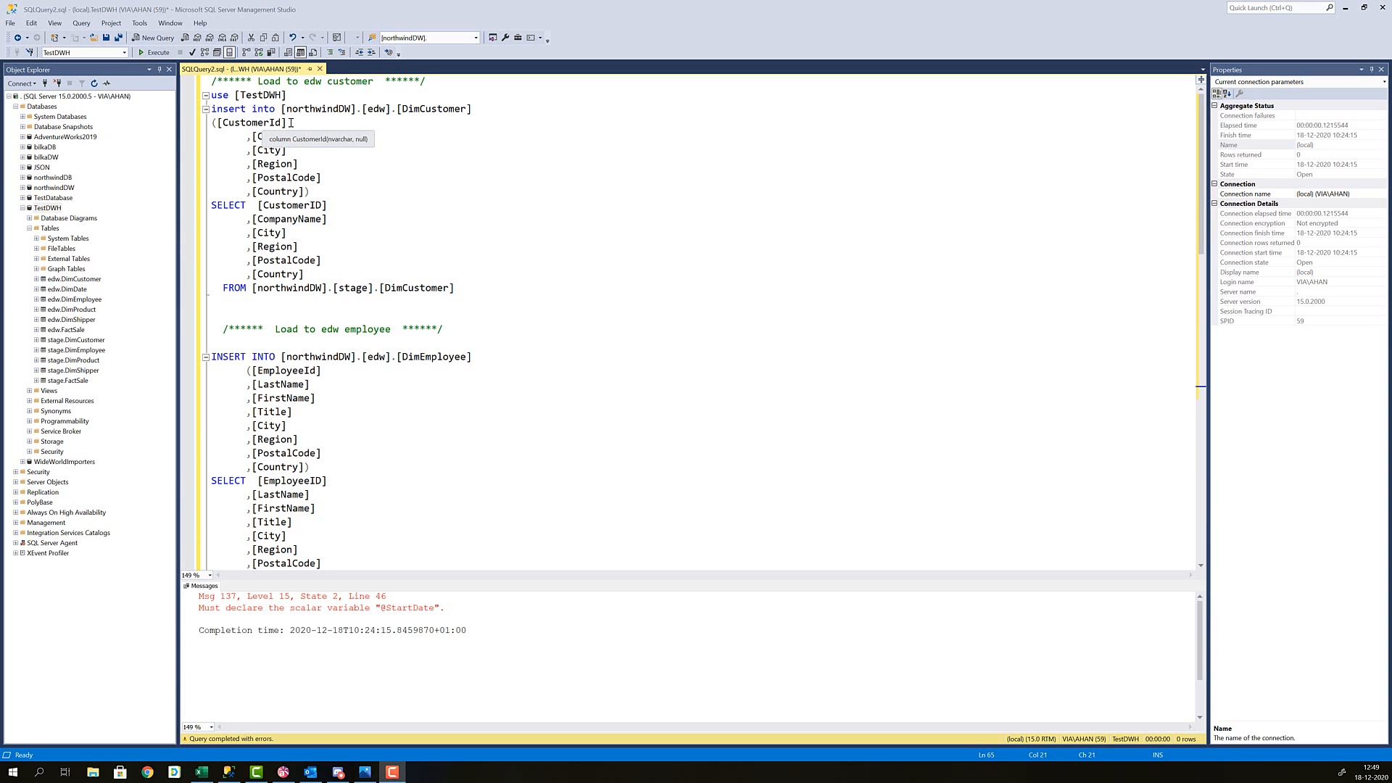
Retype ,[CompanyName] after [CustomerId] in the edw.DimCustomer insert column list.
text(,[CompanyName])
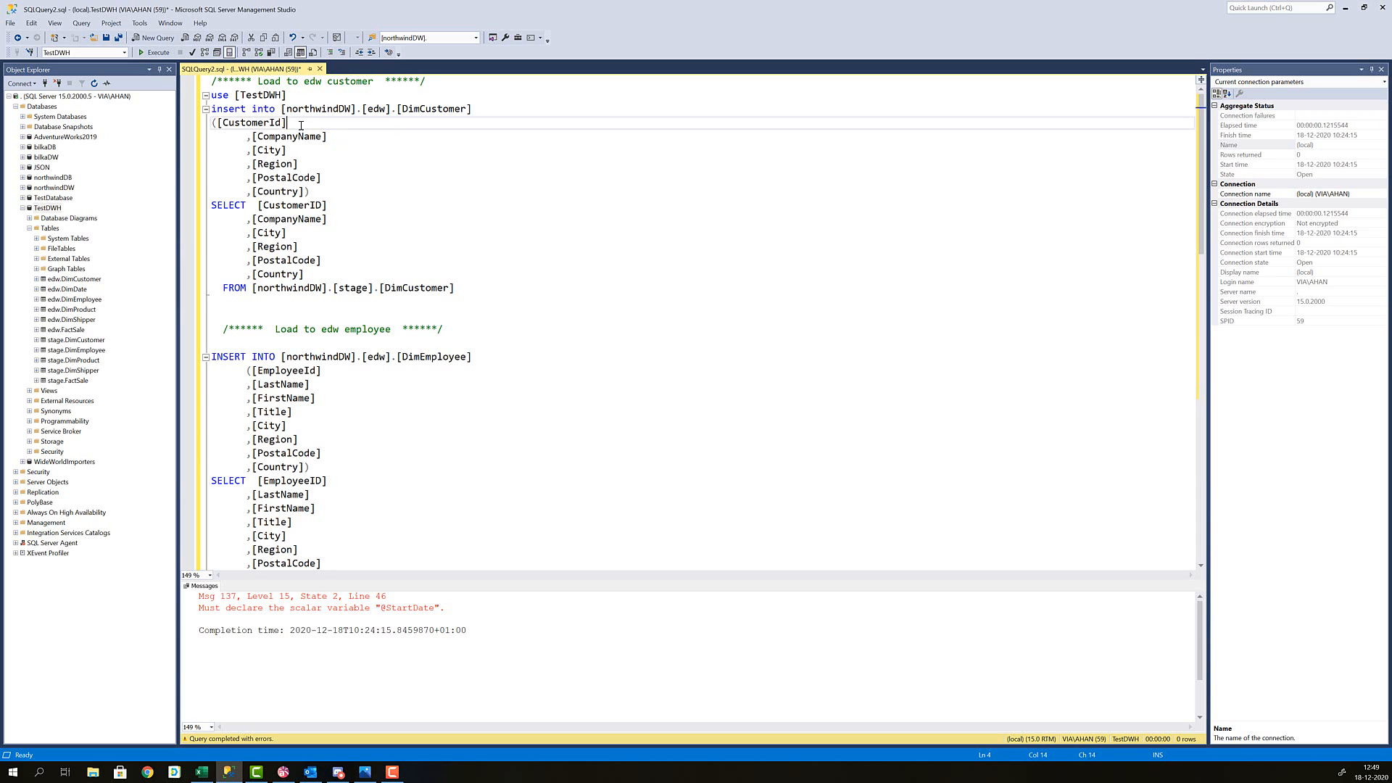
click(156, 52)
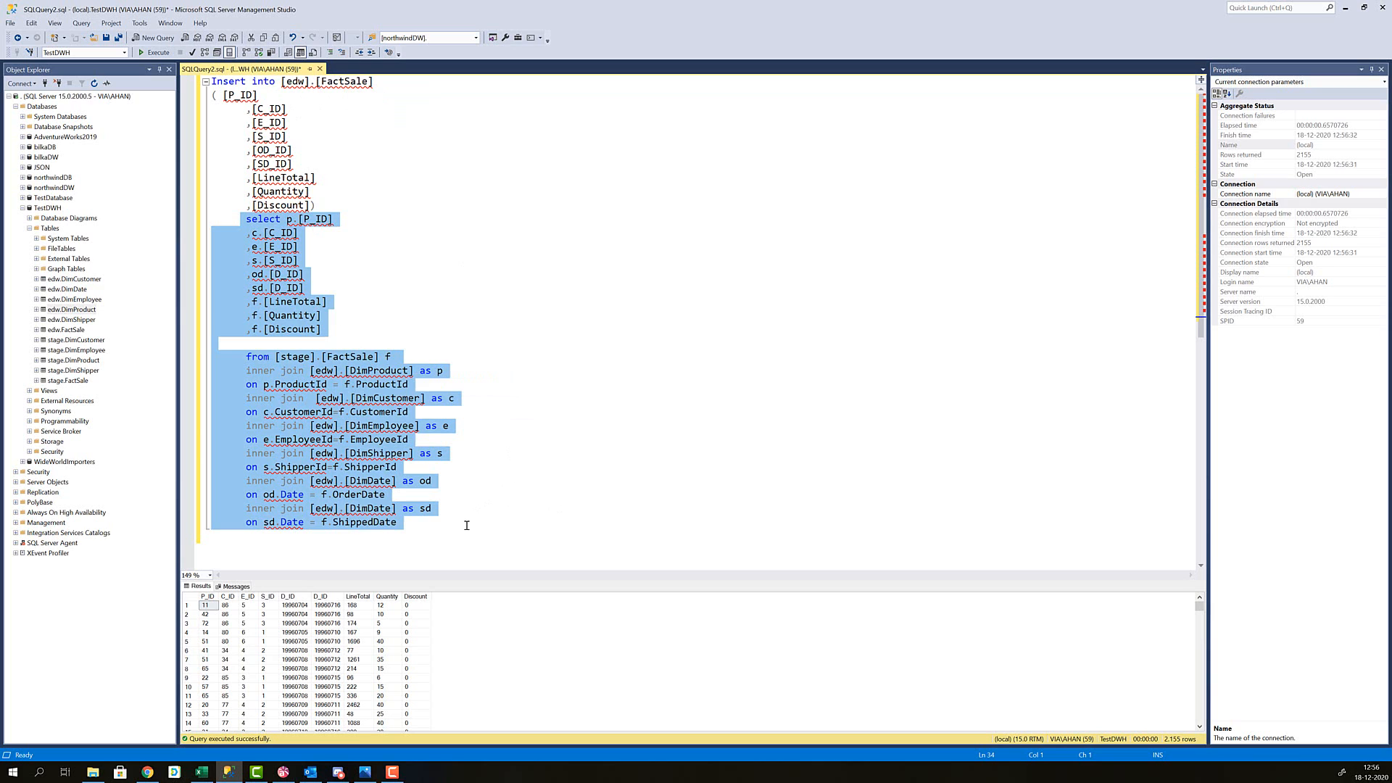
Select the whole edw.FactSale insert script after its 2,155-row load.
key(ctrl+a)
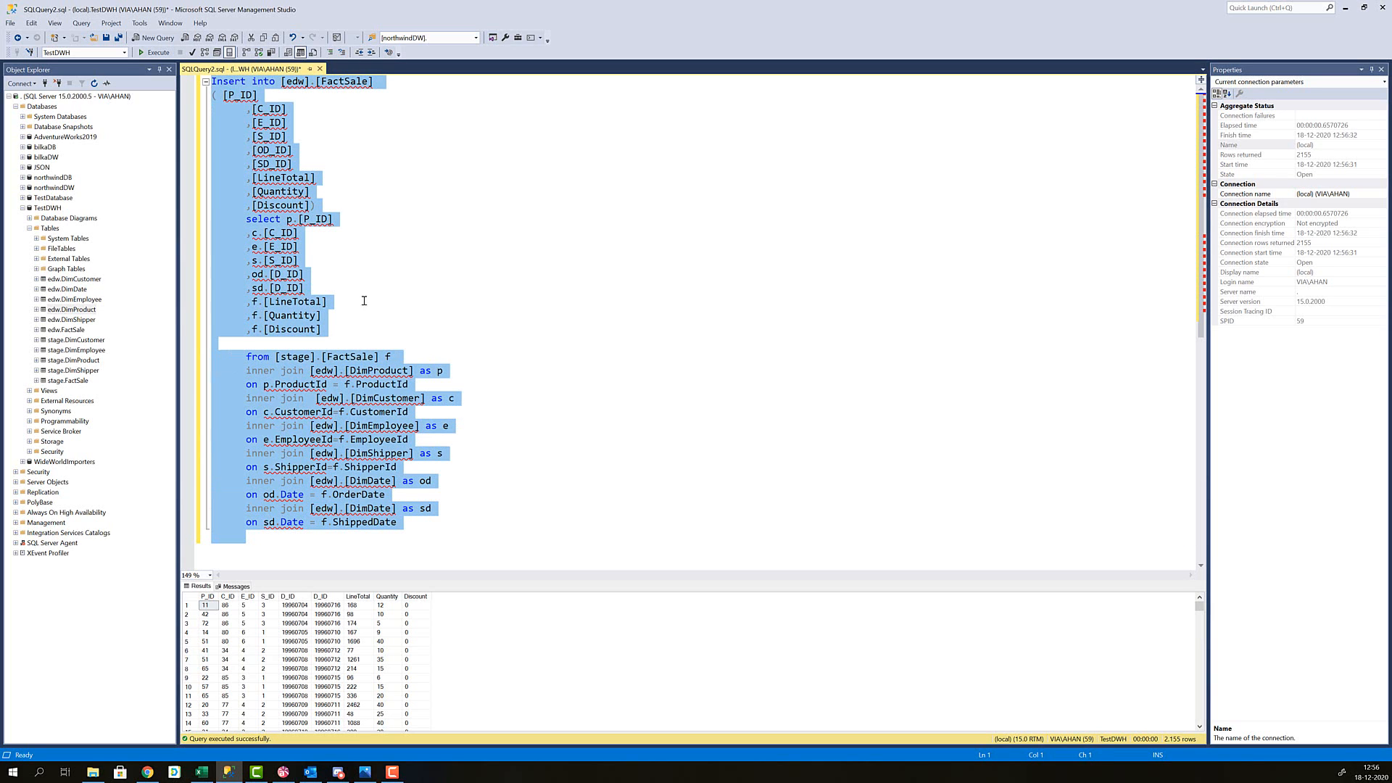
mouse_move(397, 605)
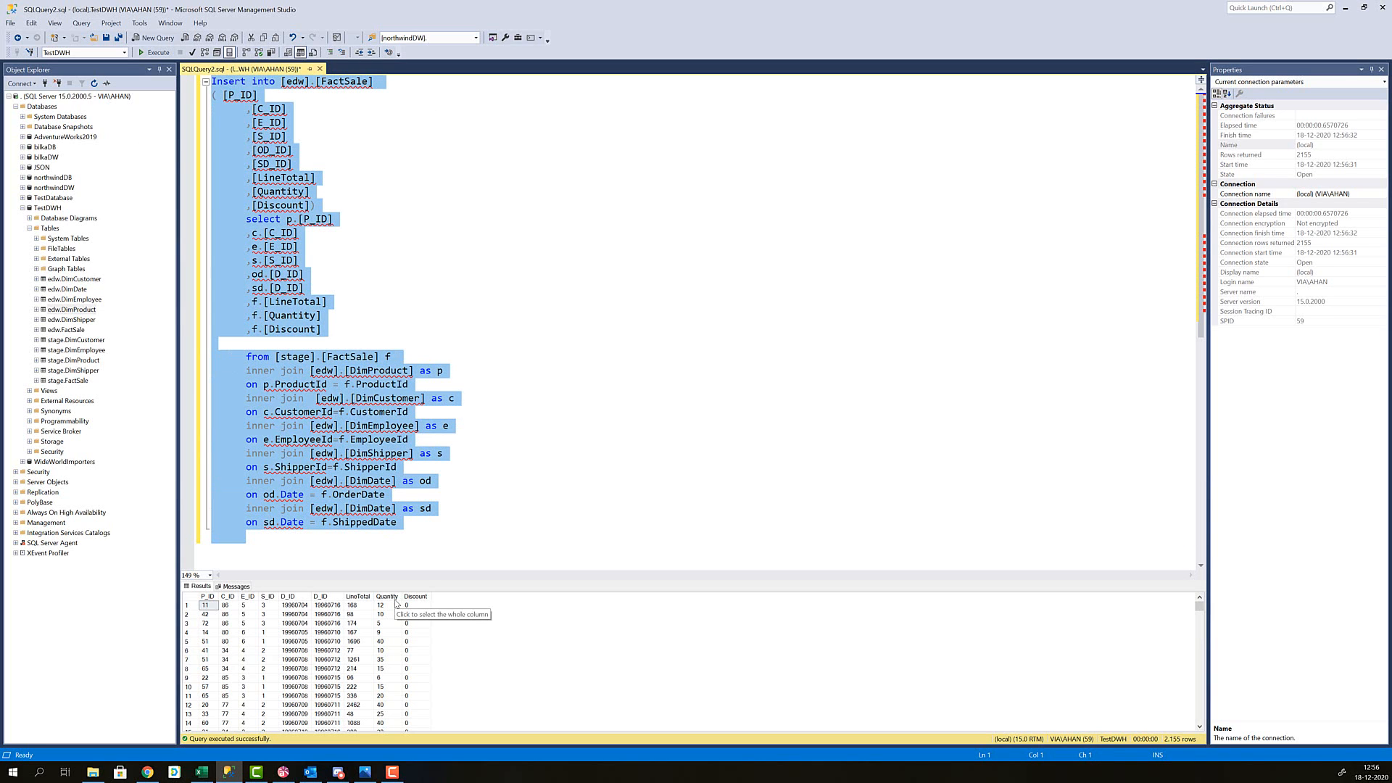